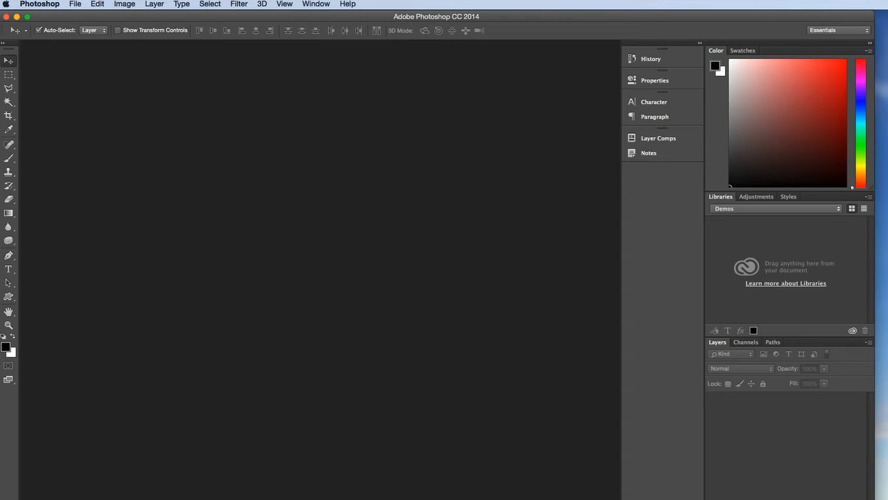
# - Start a new 11 × 8.5 inch document and set its resolution to 72 pixels per inch with a white background
pyautogui.click(71, 5)
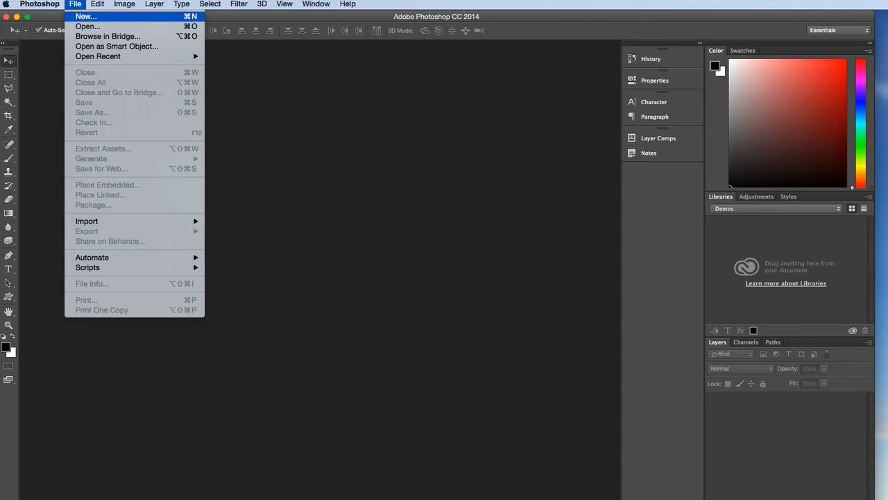
pyautogui.click(76, 13)
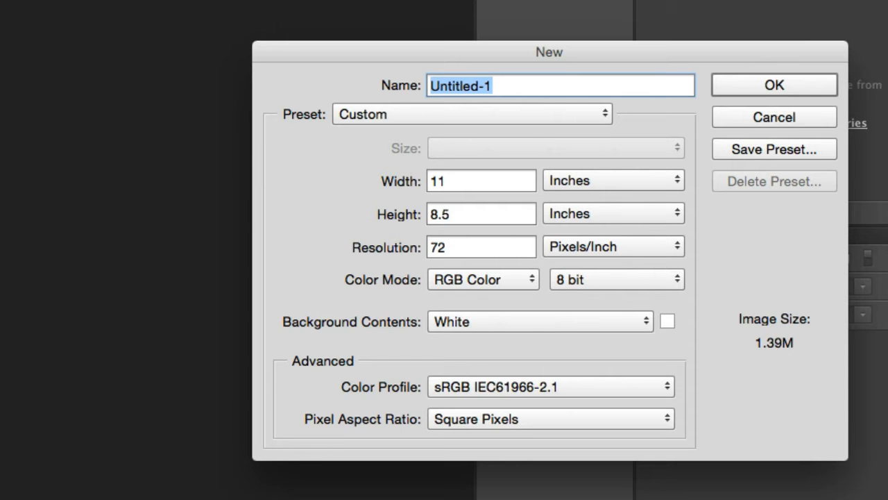
pyautogui.click(480, 247)
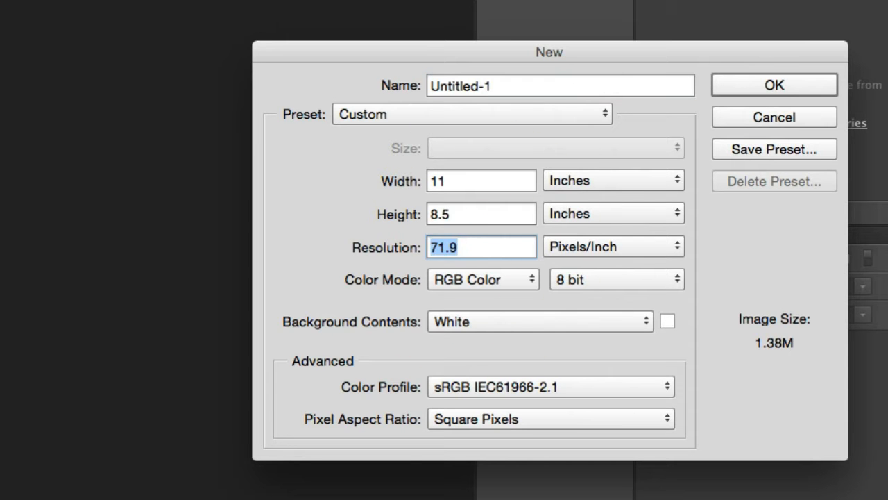
pyautogui.write('72')
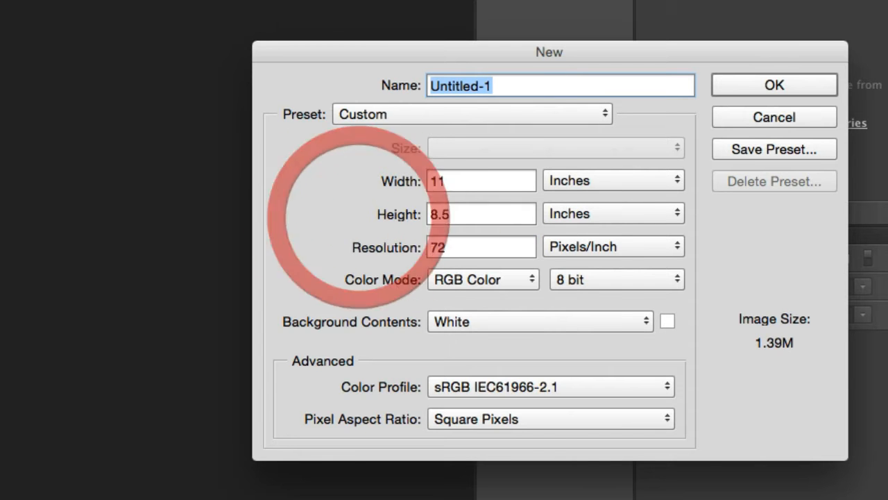
pyautogui.moveTo(470, 114)
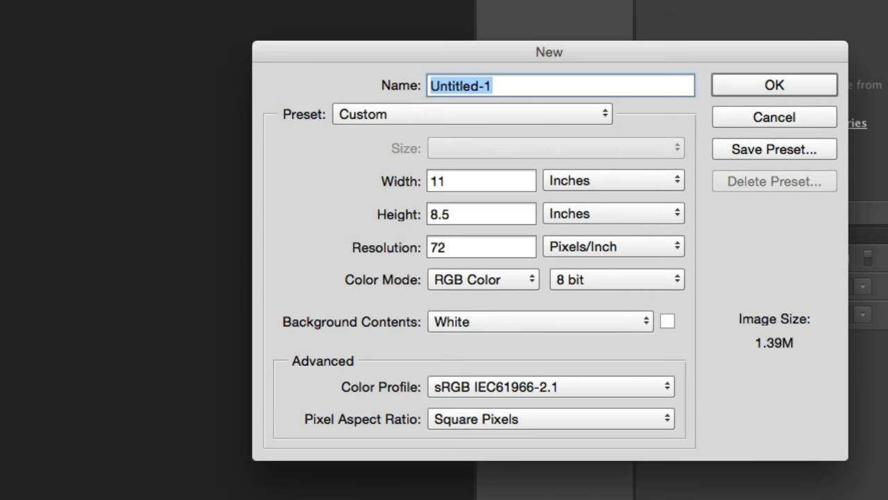
pyautogui.click(480, 247)
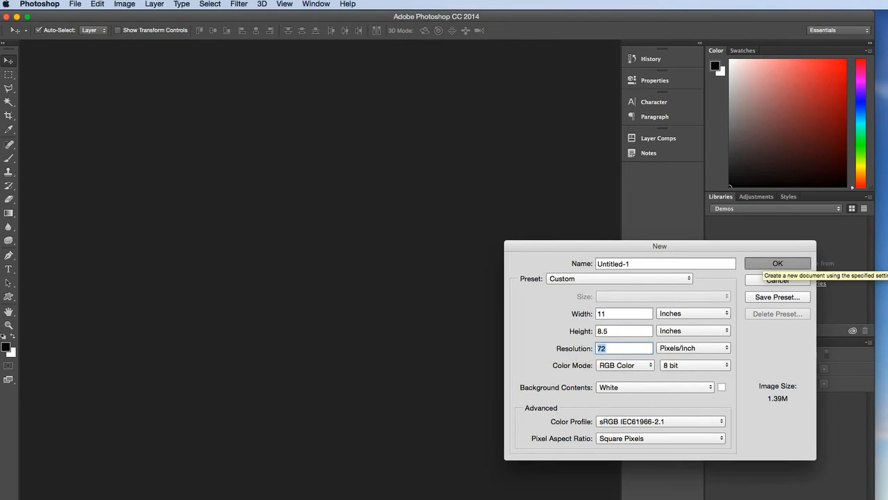
# - Create the blank document and keep the Essentials (Default) workspace active
pyautogui.click(777, 264)
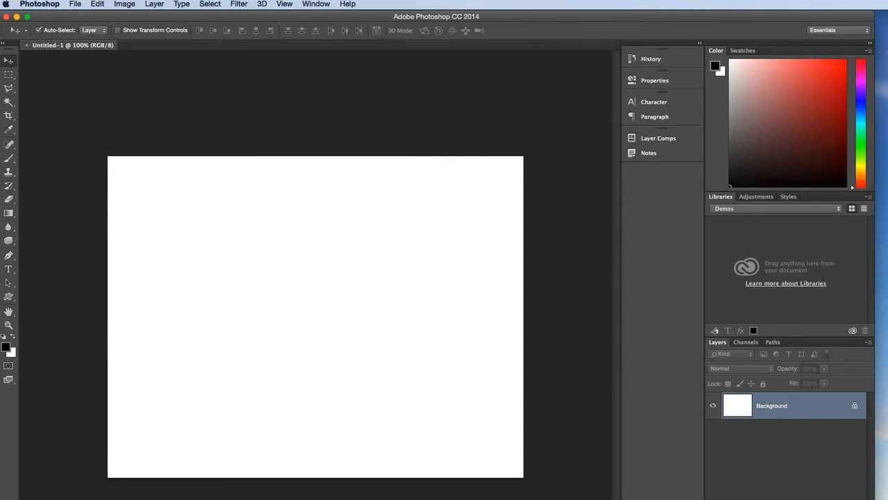
pyautogui.click(315, 4)
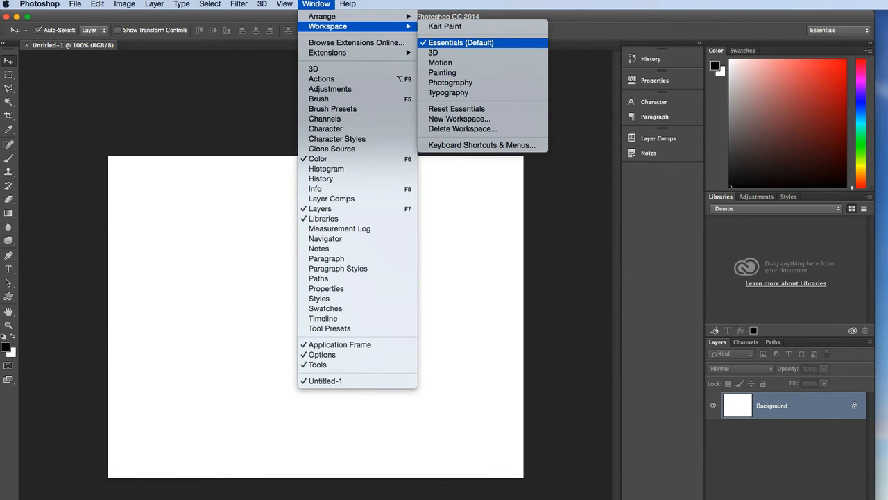
pyautogui.click(471, 41)
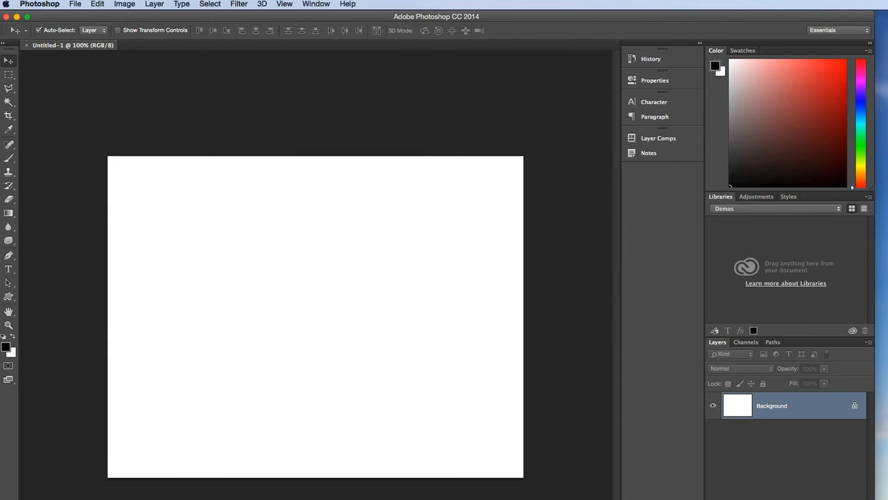
# - Convert the background layer into a 3D Pyramid mesh preset via 3D > New Mesh from Layer
pyautogui.click(282, 4)
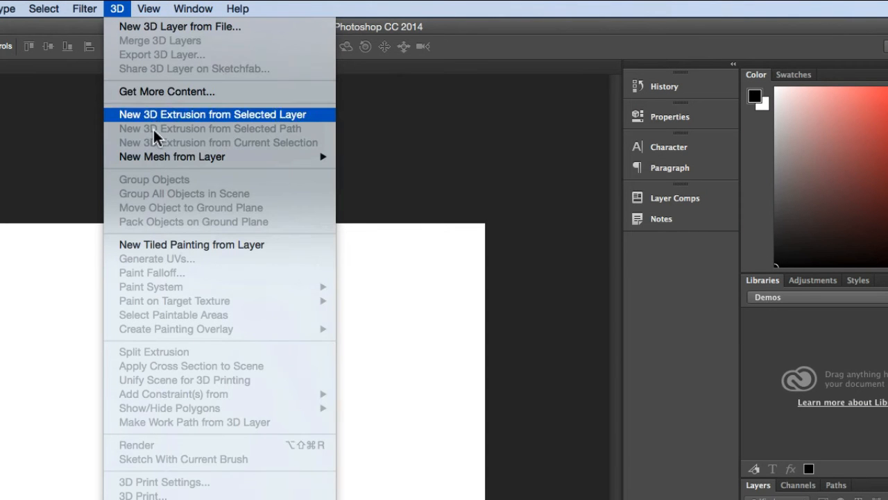
pyautogui.moveTo(266, 159)
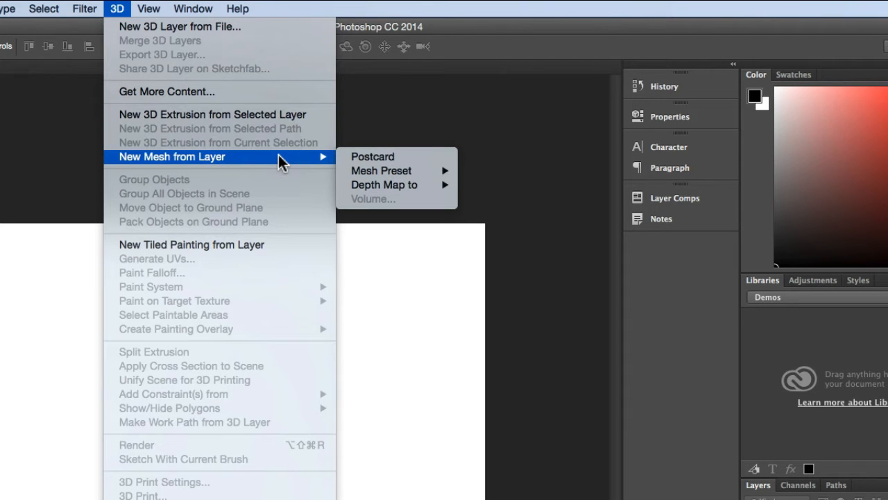
pyautogui.moveTo(383, 184)
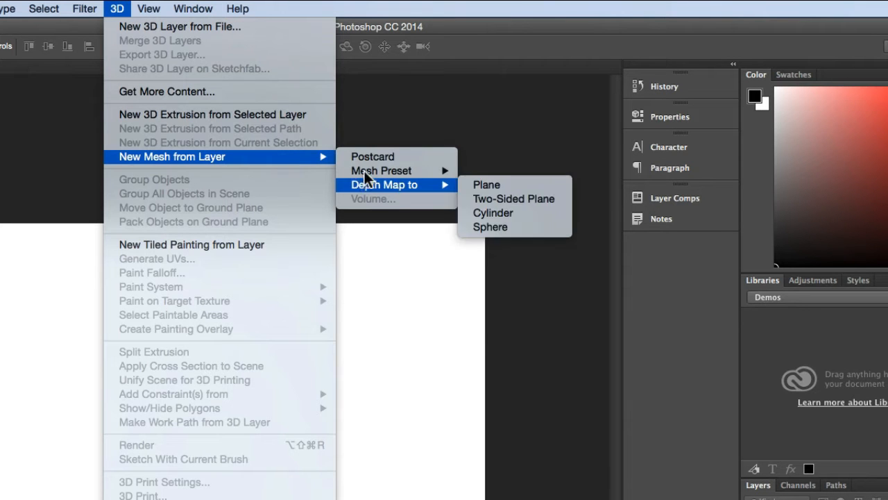
pyautogui.moveTo(450, 118)
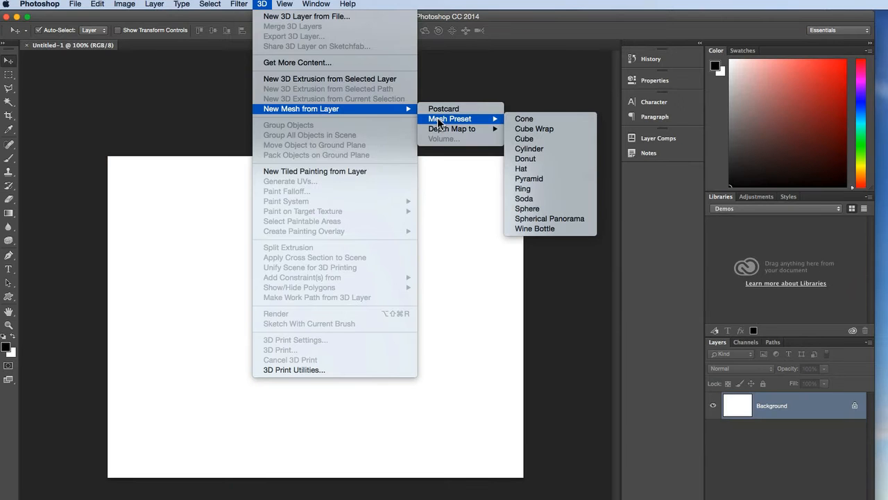
pyautogui.moveTo(548, 178)
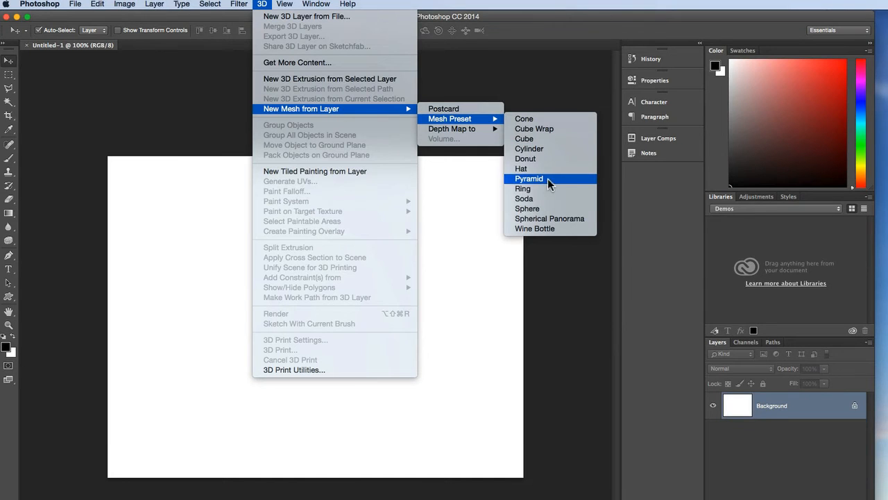
pyautogui.click(529, 178)
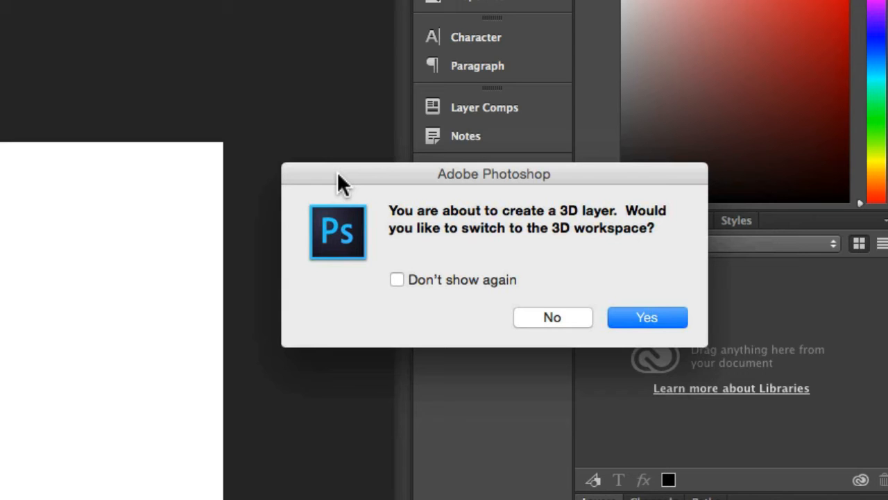
pyautogui.moveTo(647, 316)
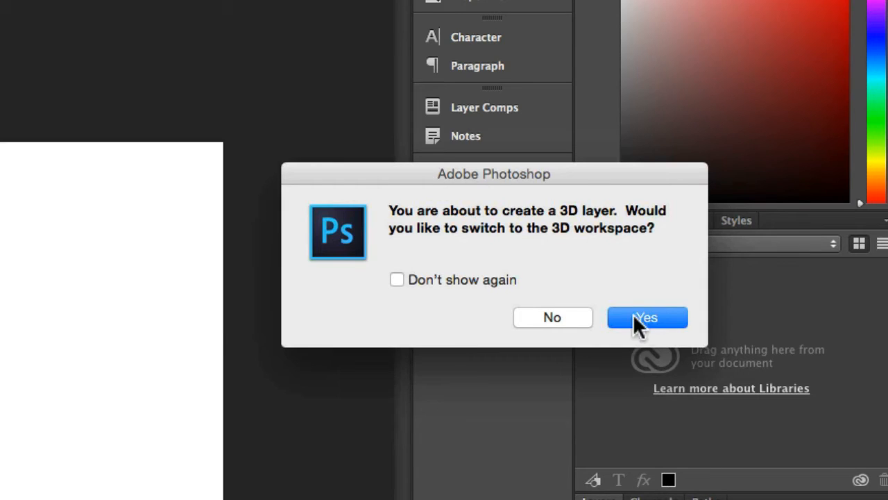
# - Switch to the 3D workspace, briefly revert to Essentials, then return to the 3D layout
pyautogui.click(647, 317)
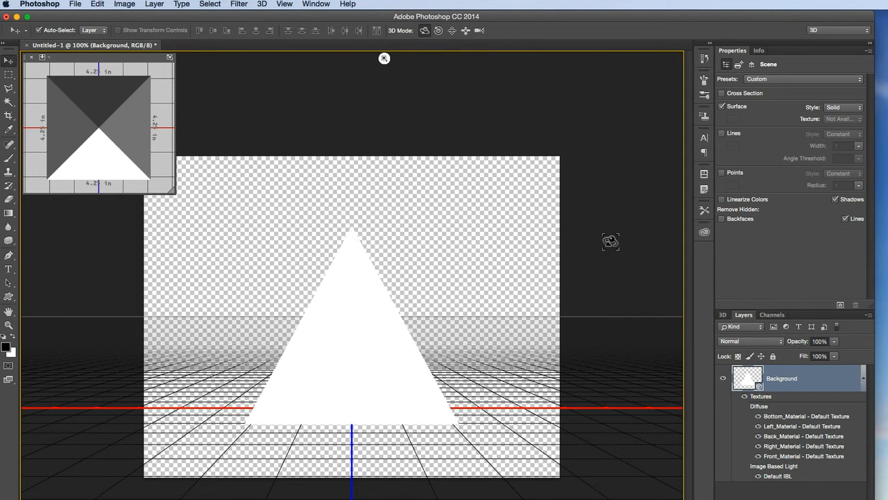
pyautogui.moveTo(317, 6)
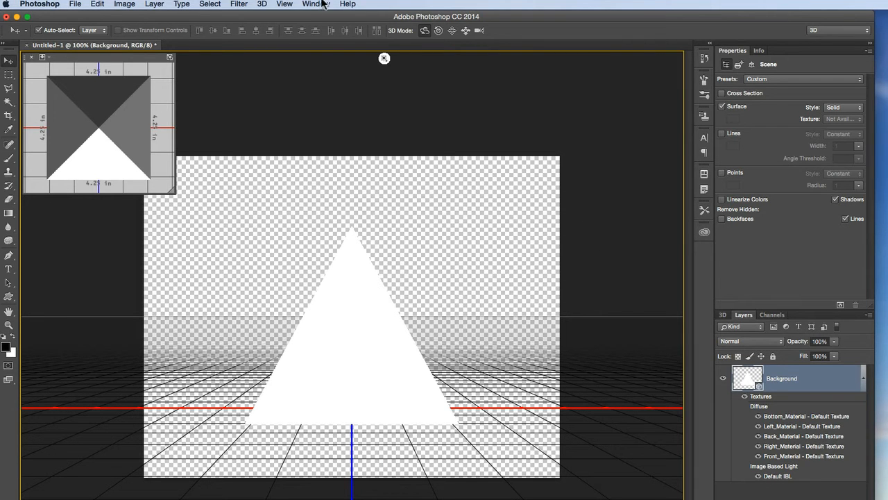
pyautogui.click(308, 5)
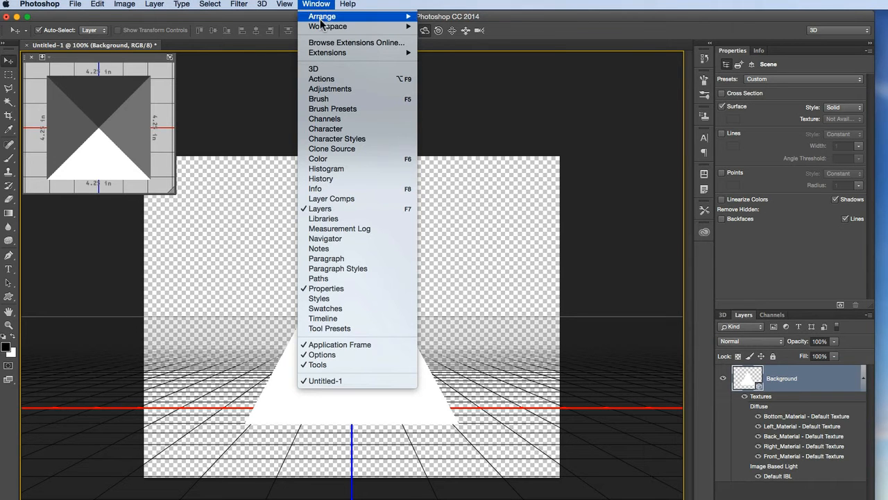
pyautogui.moveTo(327, 26)
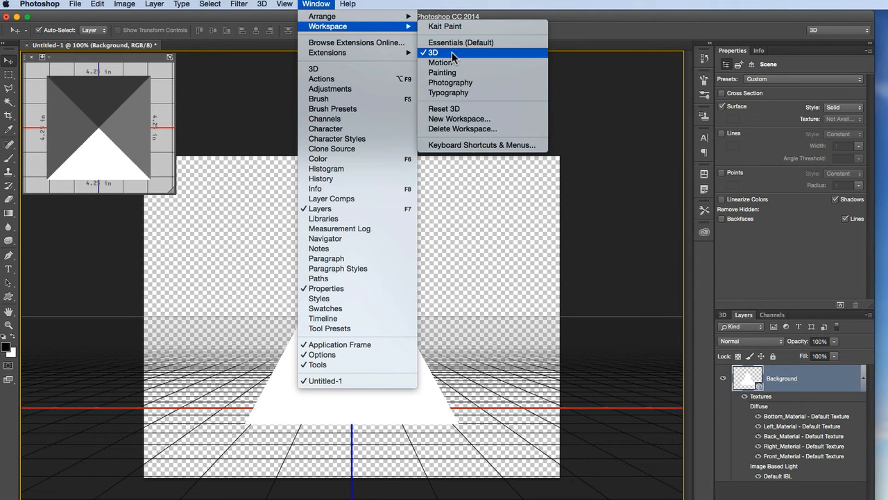
pyautogui.moveTo(458, 56)
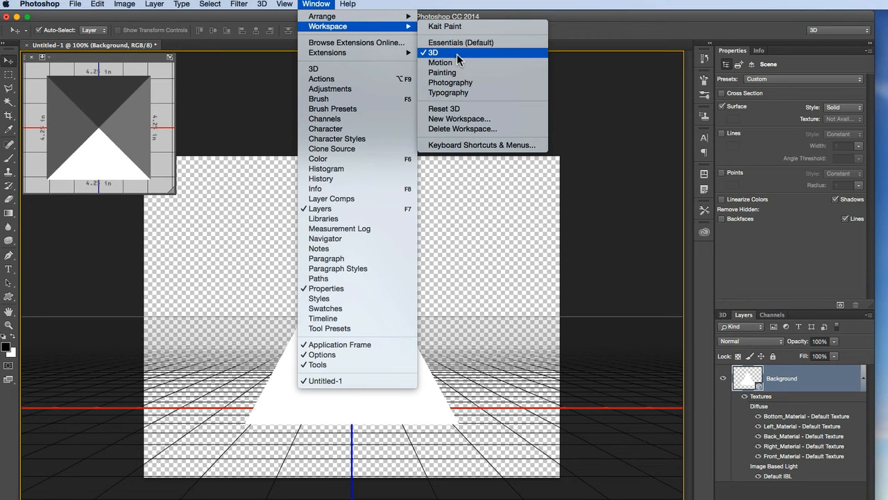
pyautogui.click(467, 42)
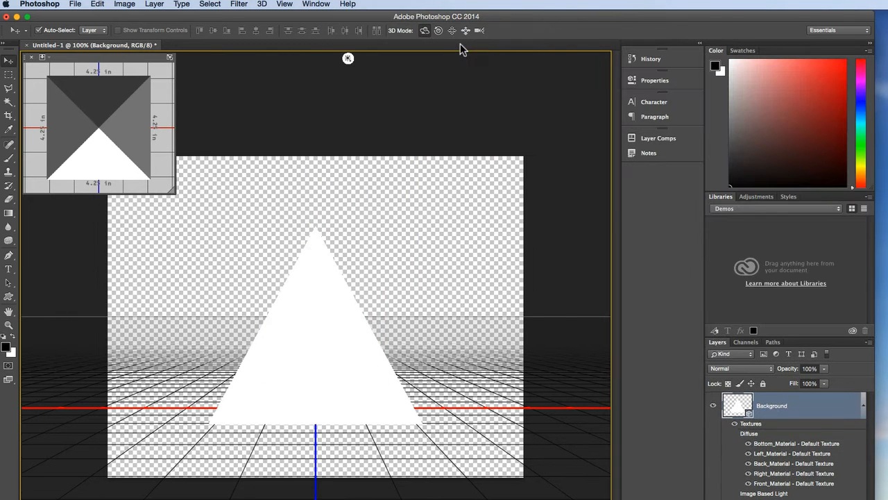
pyautogui.click(317, 4)
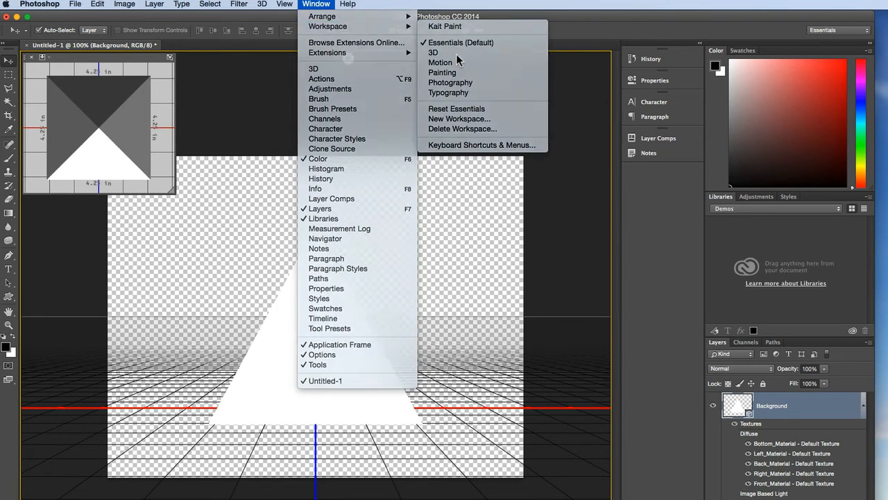
pyautogui.click(437, 53)
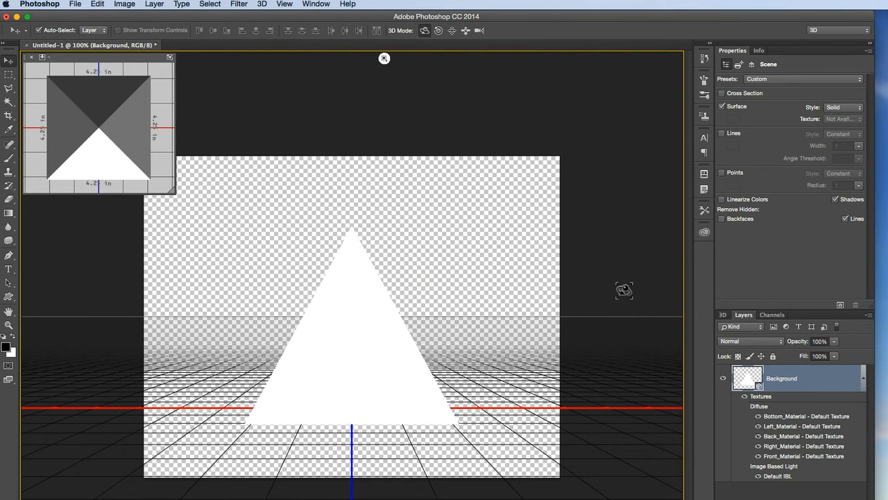
pyautogui.moveTo(647, 220)
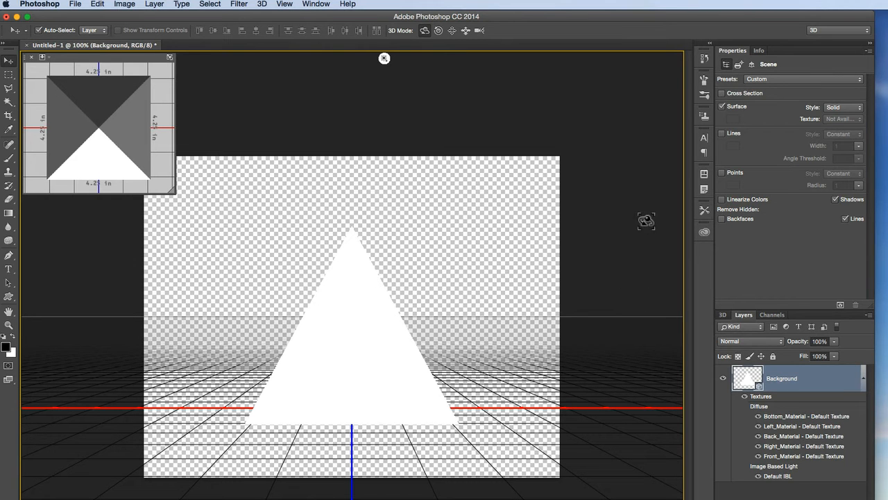
pyautogui.moveTo(486, 165)
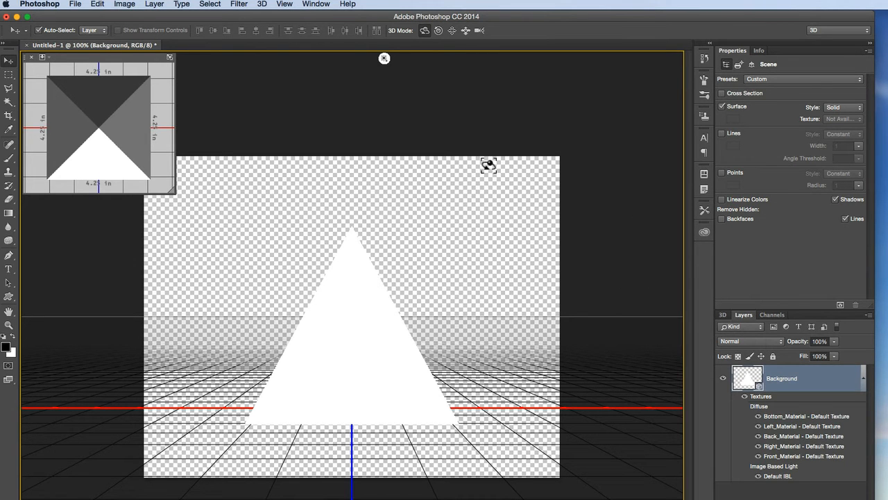
pyautogui.moveTo(417, 233)
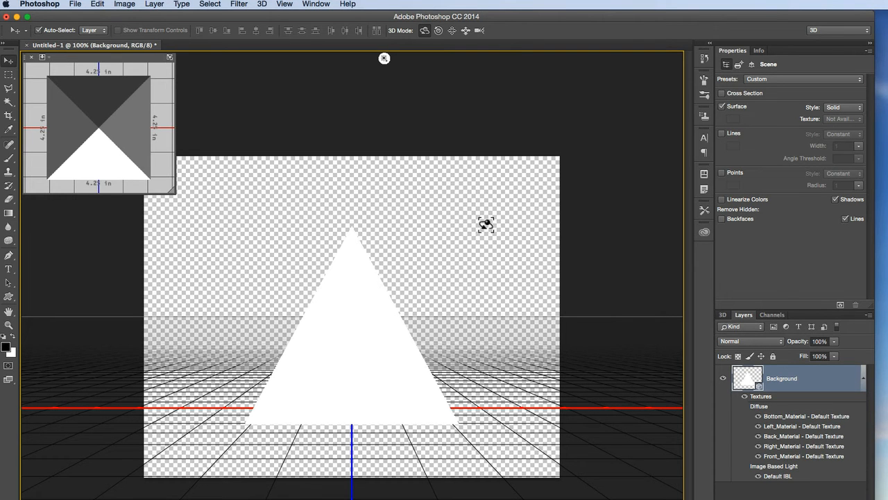
pyautogui.moveTo(472, 228)
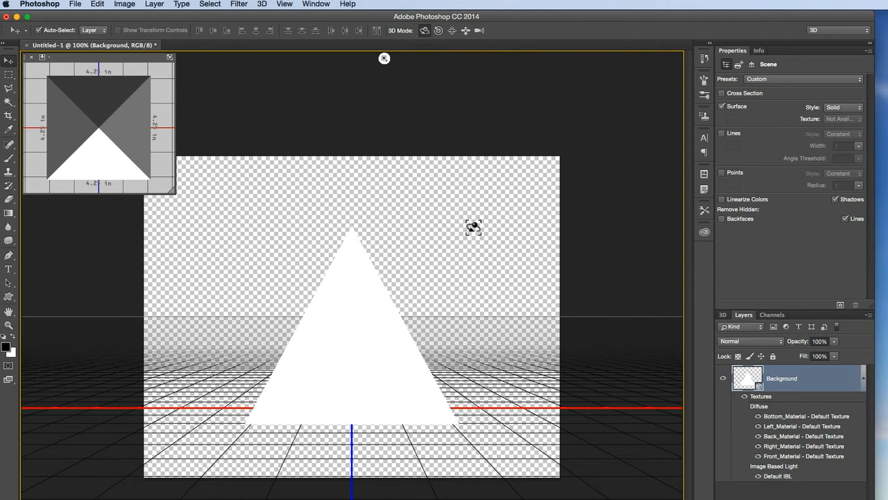
pyautogui.moveTo(568, 358)
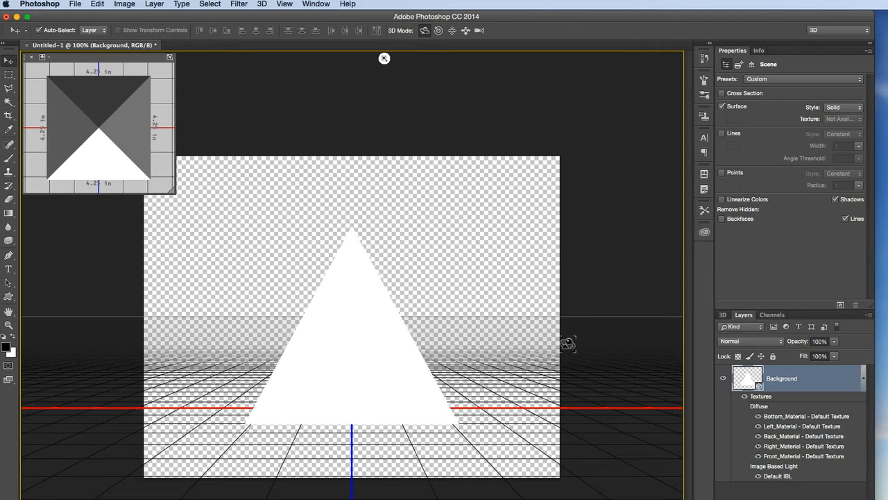
pyautogui.moveTo(525, 233)
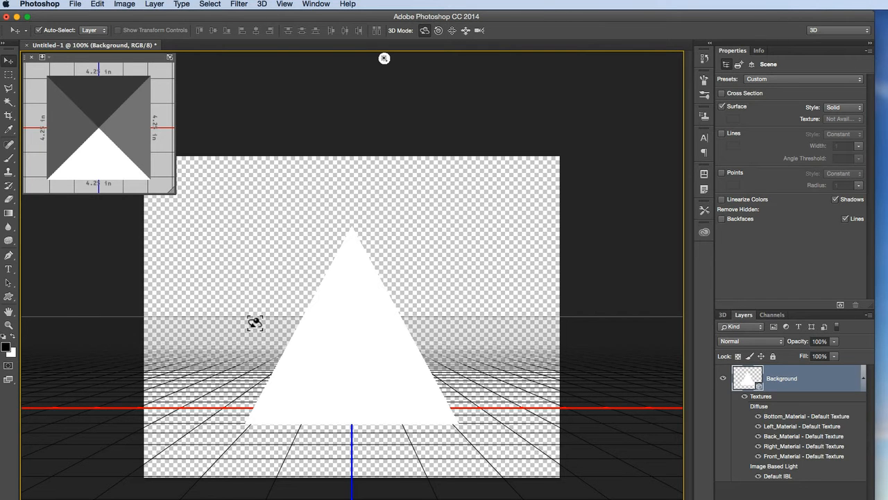
pyautogui.moveTo(266, 208)
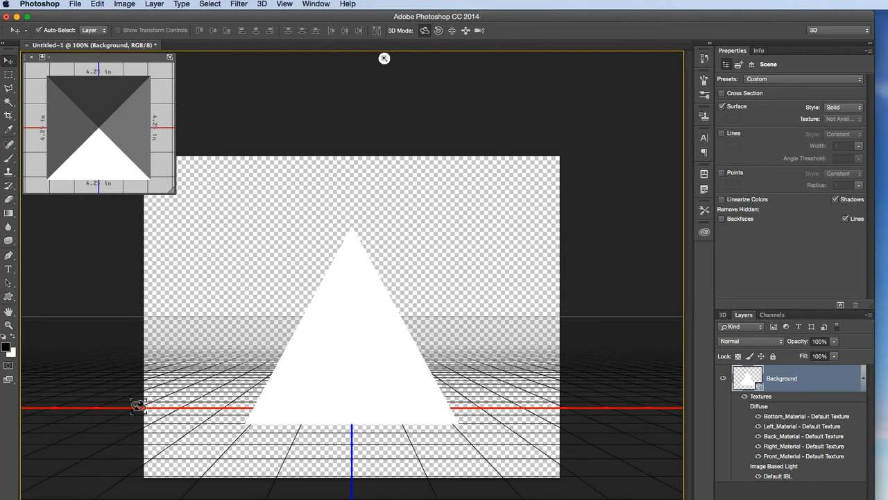
pyautogui.moveTo(504, 335)
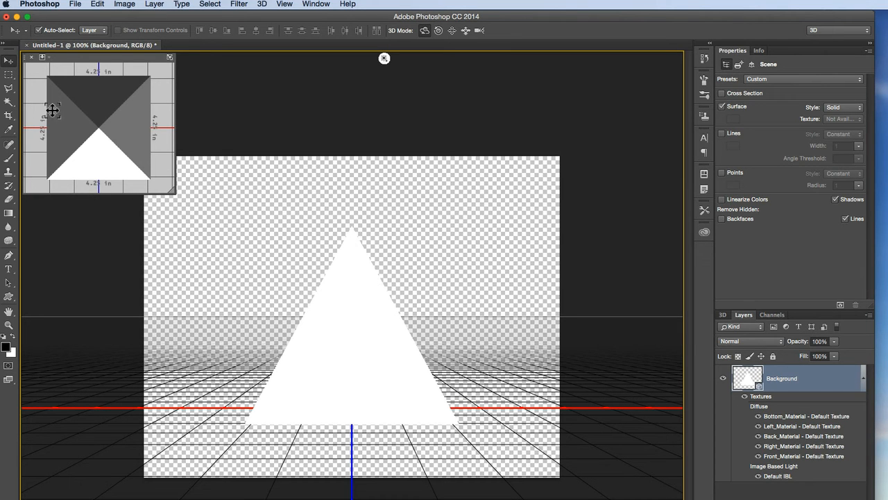
pyautogui.moveTo(91, 119)
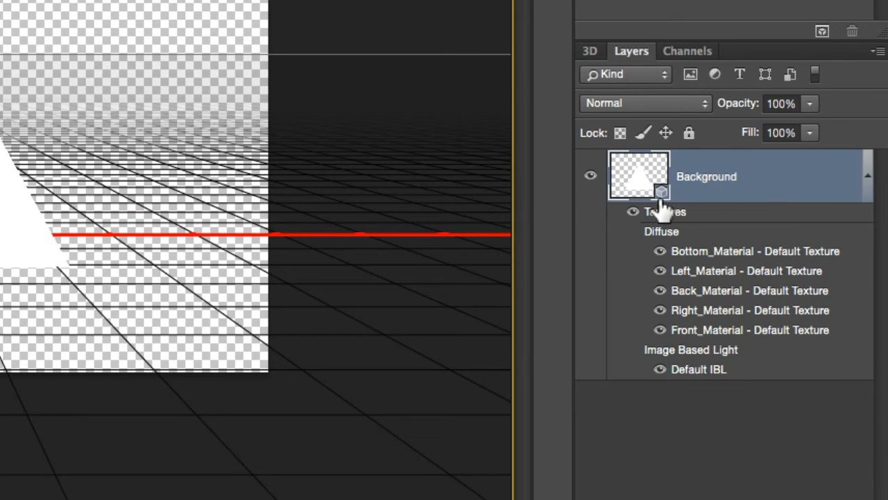
pyautogui.moveTo(667, 211)
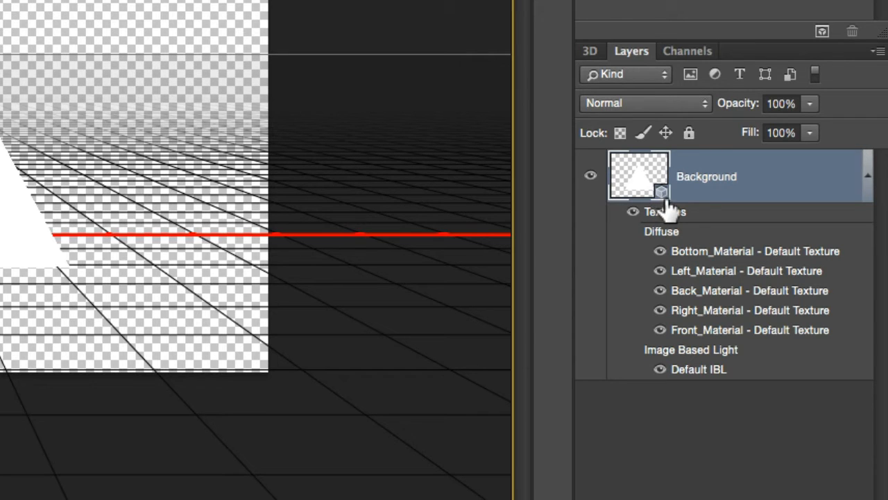
pyautogui.moveTo(682, 261)
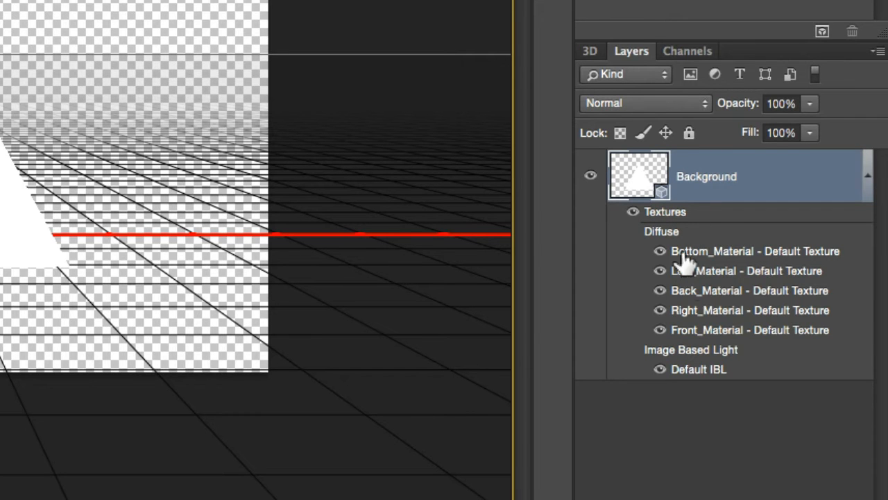
pyautogui.moveTo(733, 372)
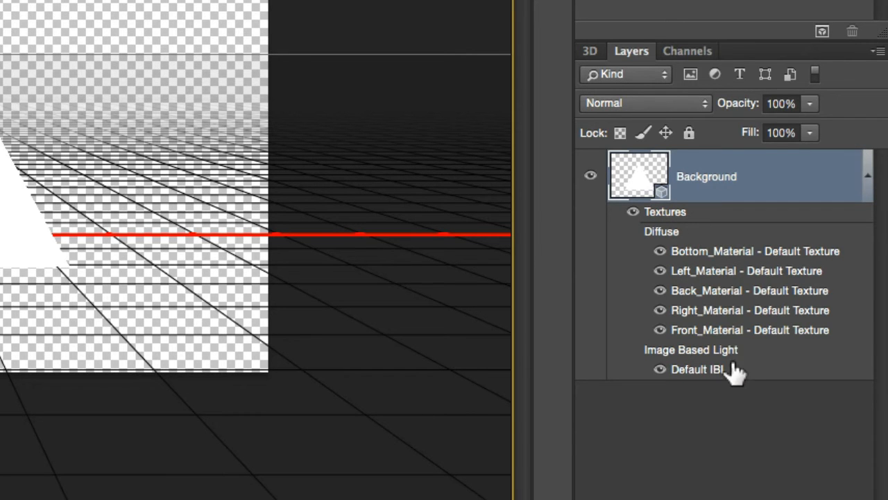
pyautogui.moveTo(692, 375)
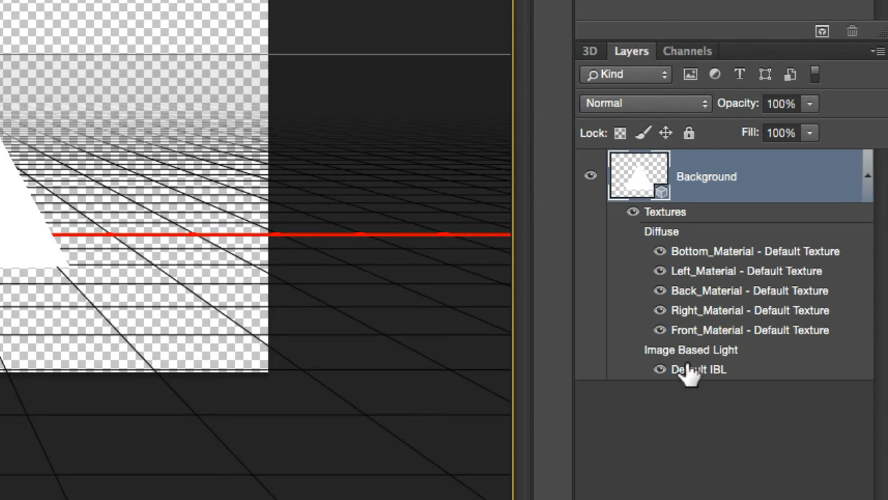
pyautogui.moveTo(702, 260)
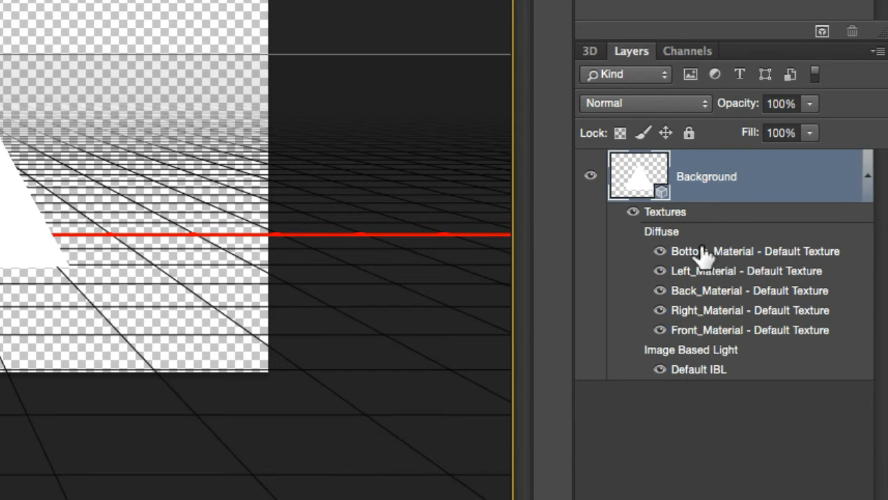
pyautogui.moveTo(598, 58)
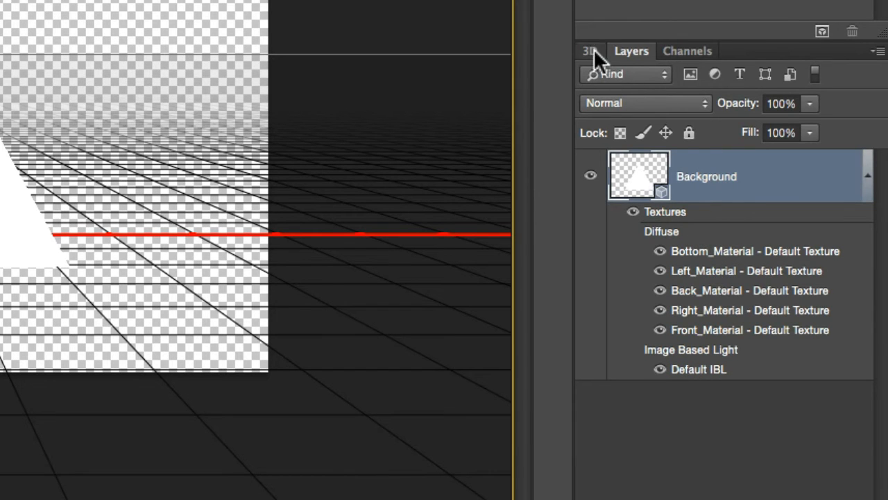
# - Show the 3D scene hierarchy with environment, camera, pyramid materials and infinite light
pyautogui.click(588, 50)
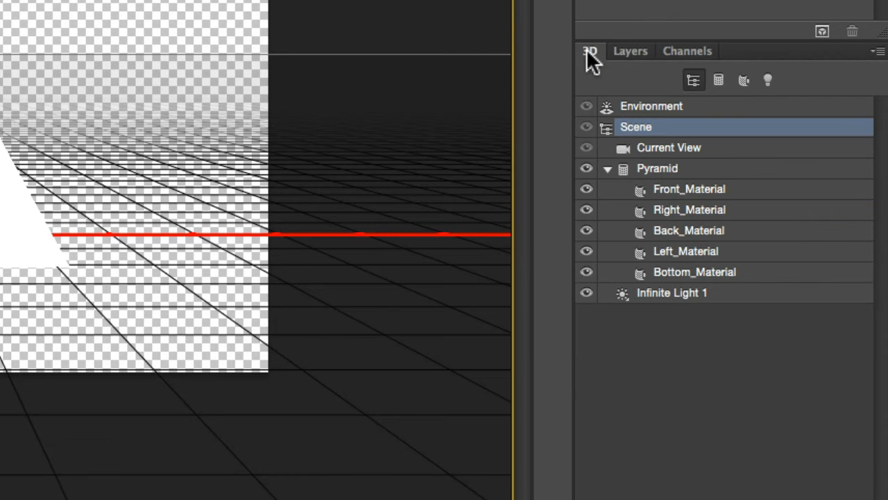
pyautogui.moveTo(677, 139)
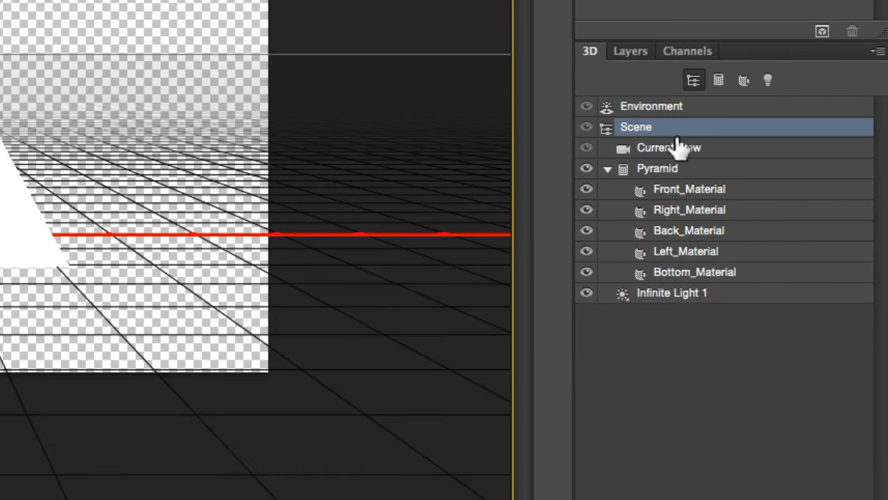
pyautogui.moveTo(710, 149)
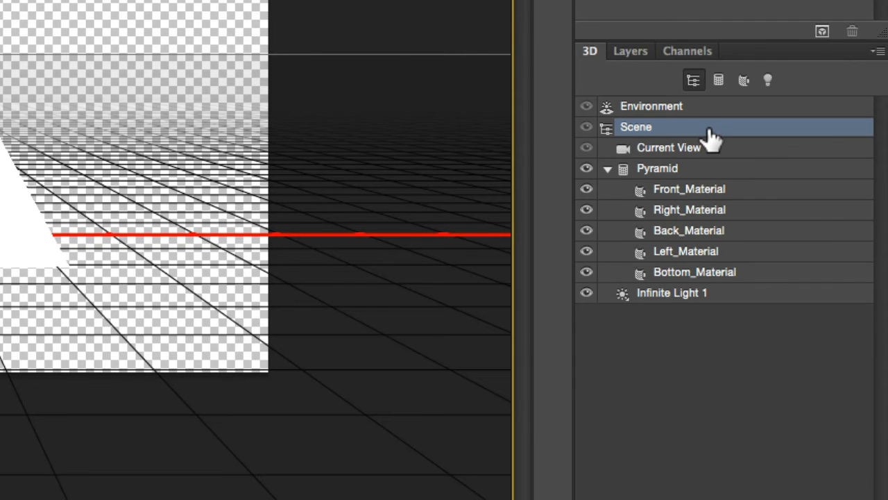
pyautogui.moveTo(708, 145)
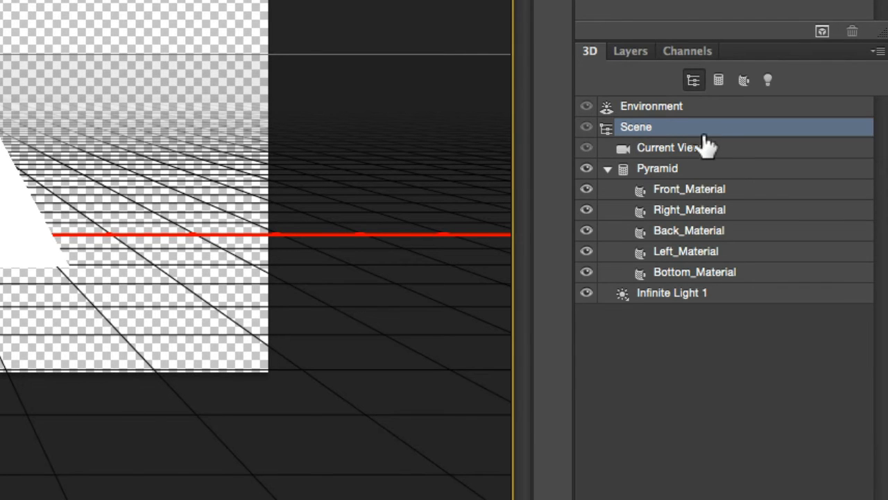
pyautogui.moveTo(687, 311)
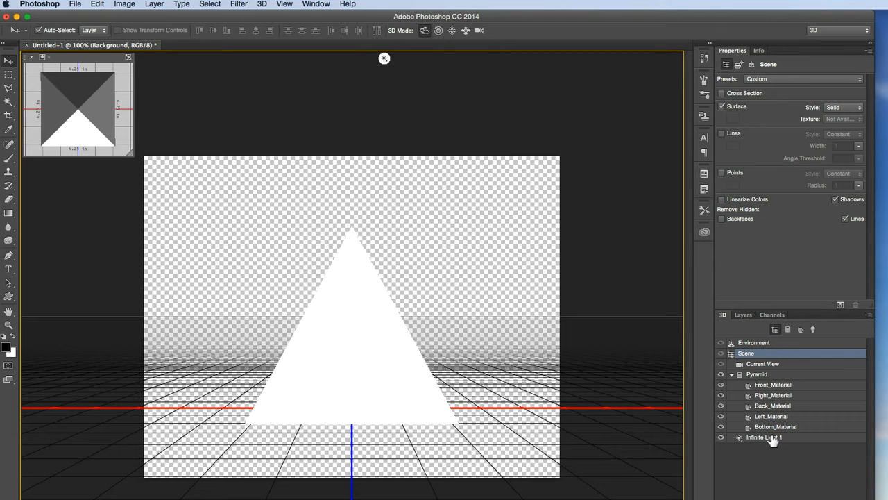
pyautogui.moveTo(797, 433)
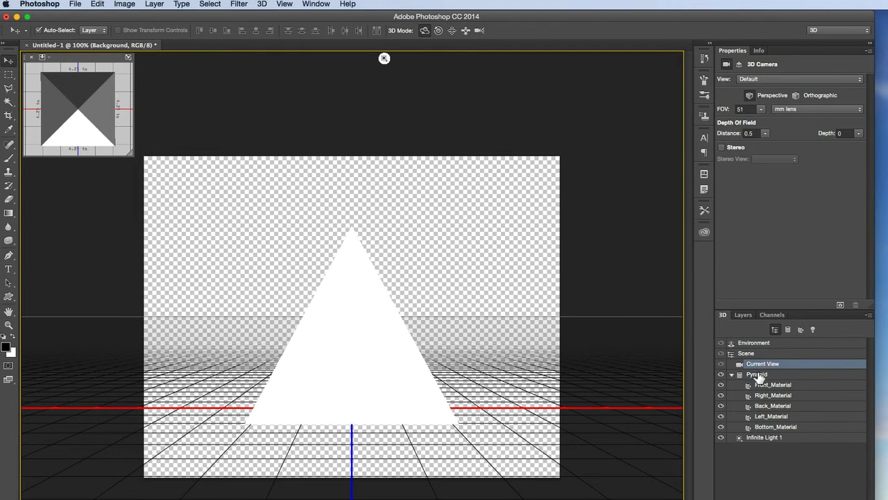
pyautogui.click(756, 374)
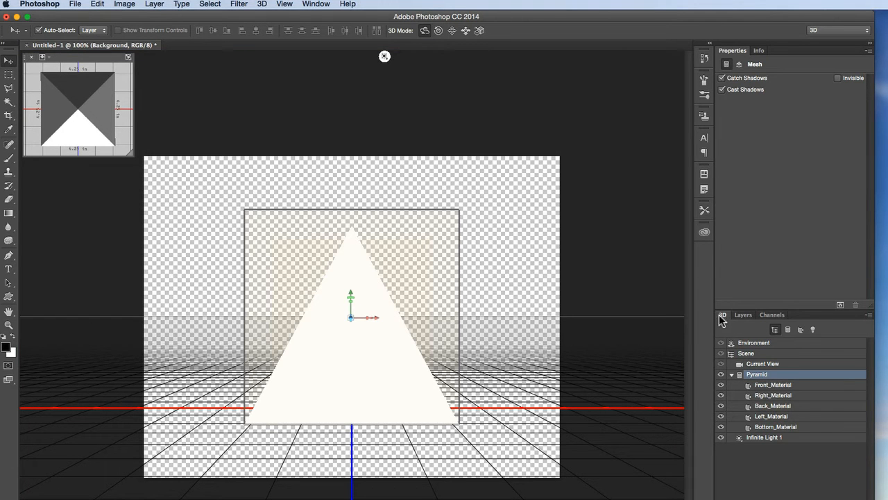
pyautogui.click(763, 364)
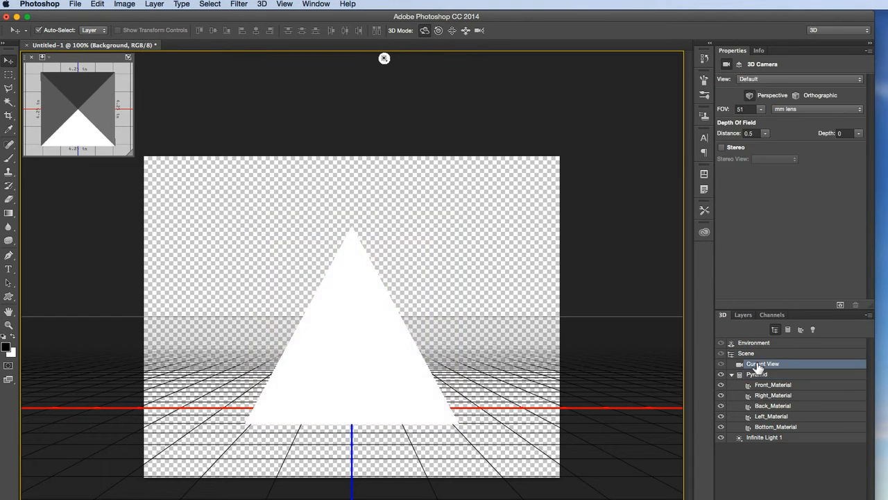
pyautogui.click(773, 394)
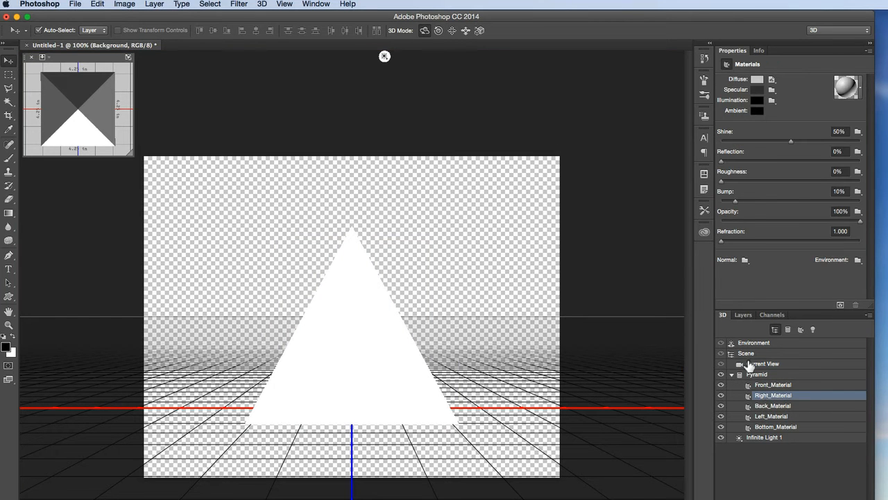
pyautogui.click(747, 354)
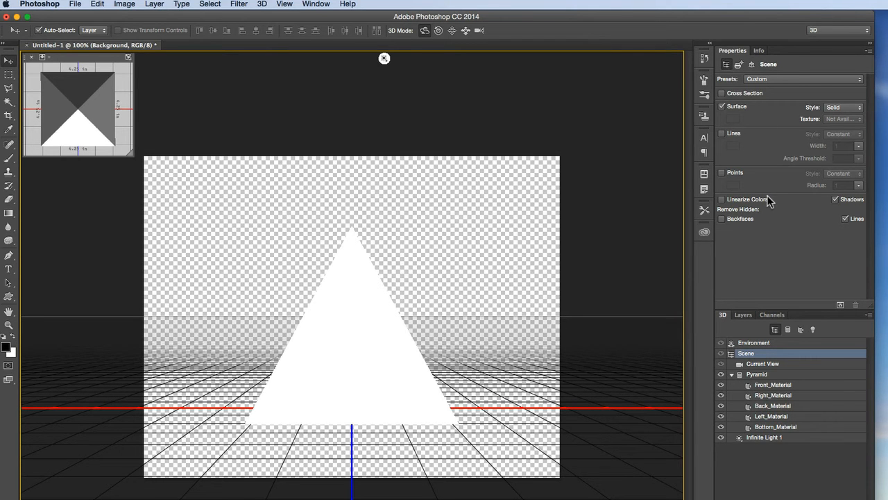
pyautogui.moveTo(769, 200)
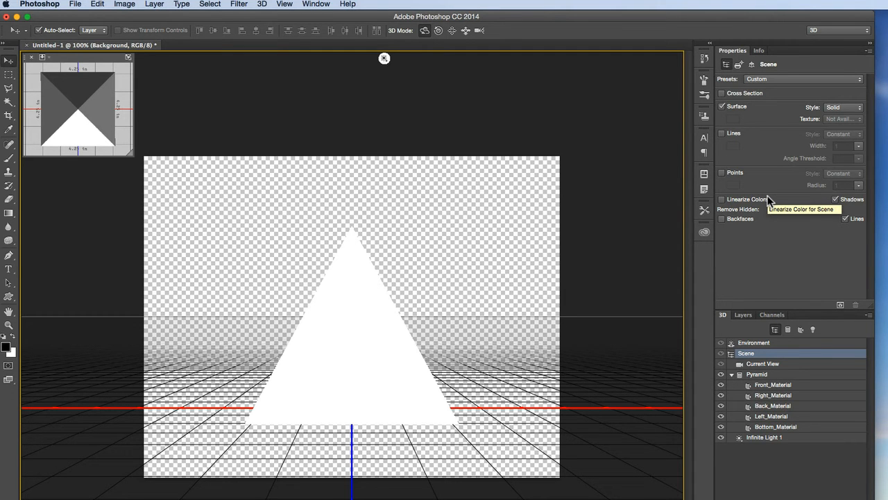
pyautogui.moveTo(769, 202)
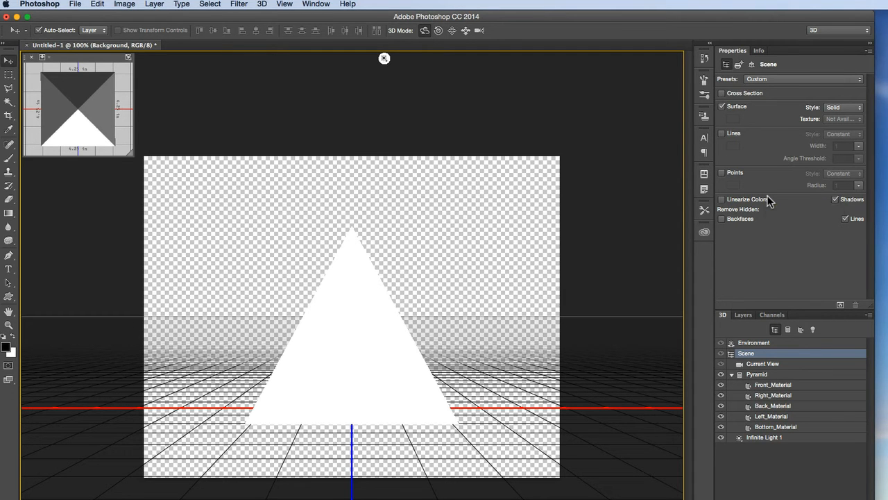
pyautogui.moveTo(772, 202)
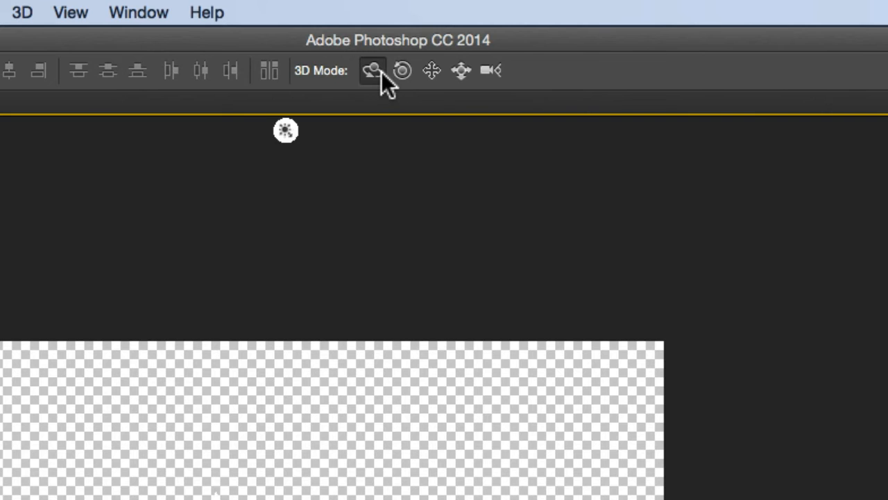
pyautogui.moveTo(367, 94)
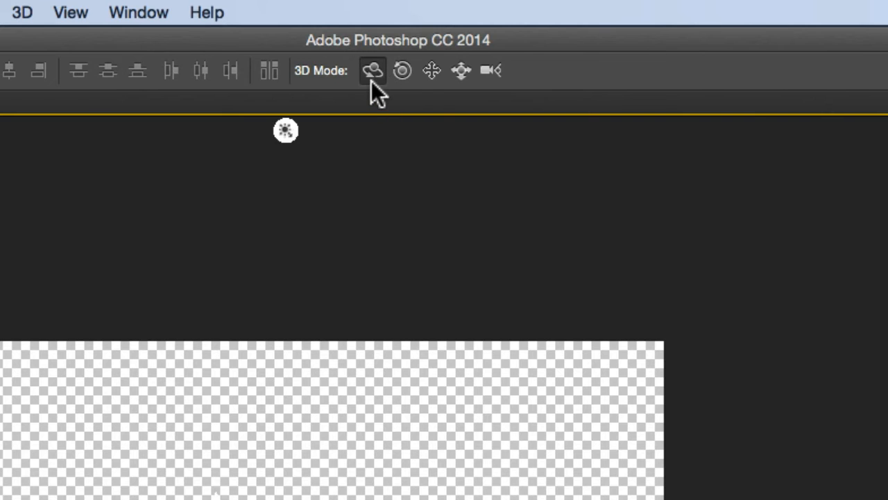
pyautogui.click(403, 70)
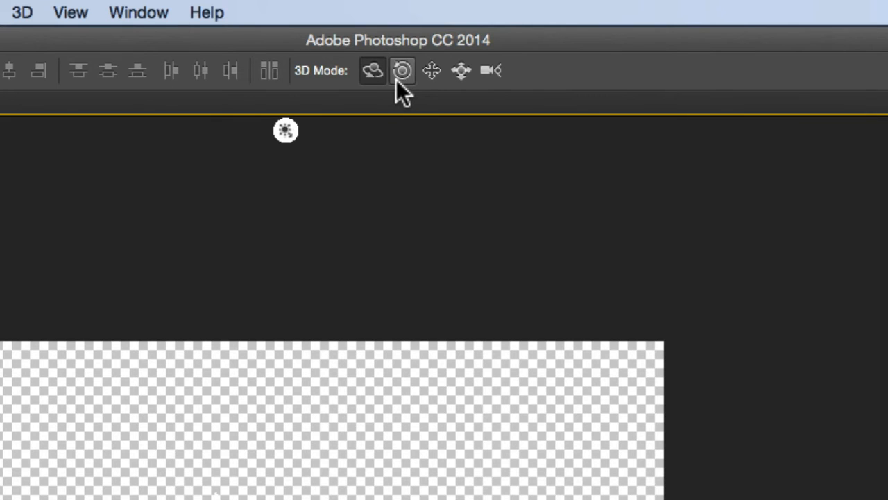
pyautogui.moveTo(436, 88)
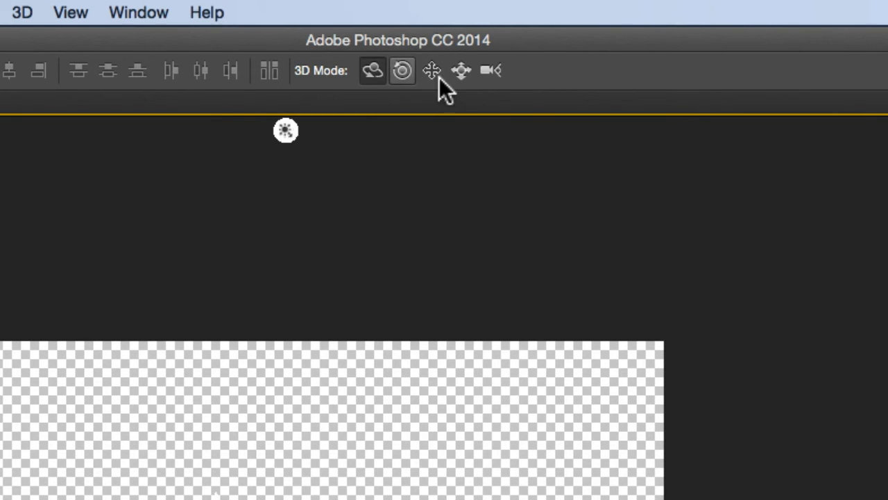
pyautogui.moveTo(458, 72)
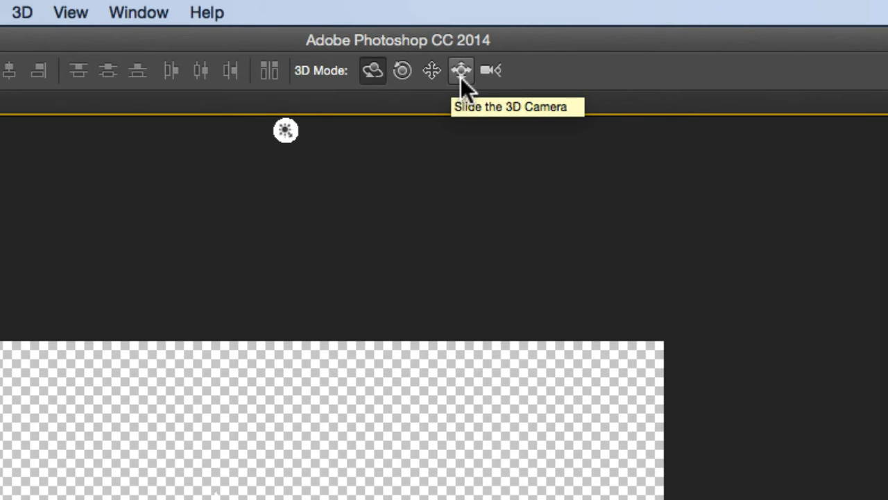
pyautogui.moveTo(497, 83)
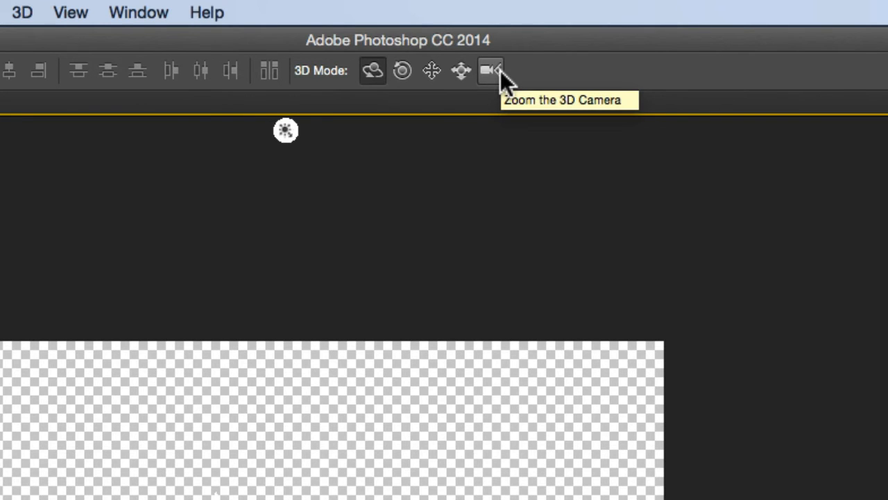
pyautogui.moveTo(419, 83)
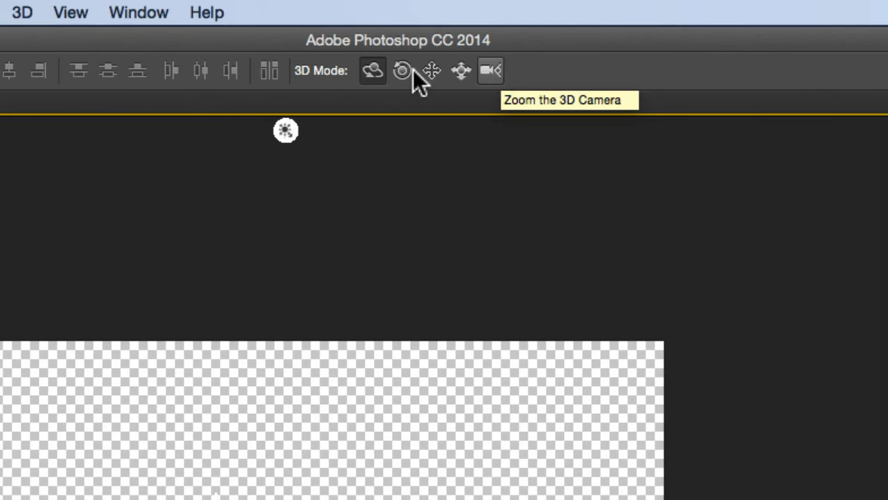
pyautogui.moveTo(460, 72)
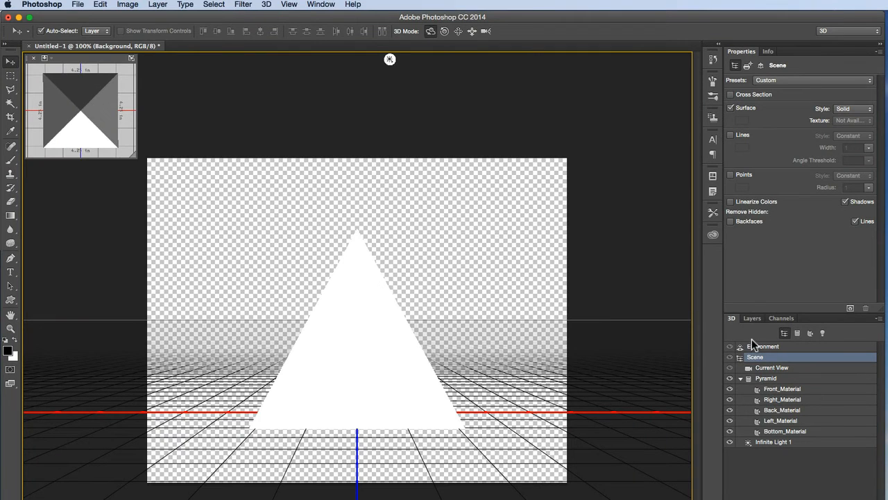
pyautogui.click(755, 357)
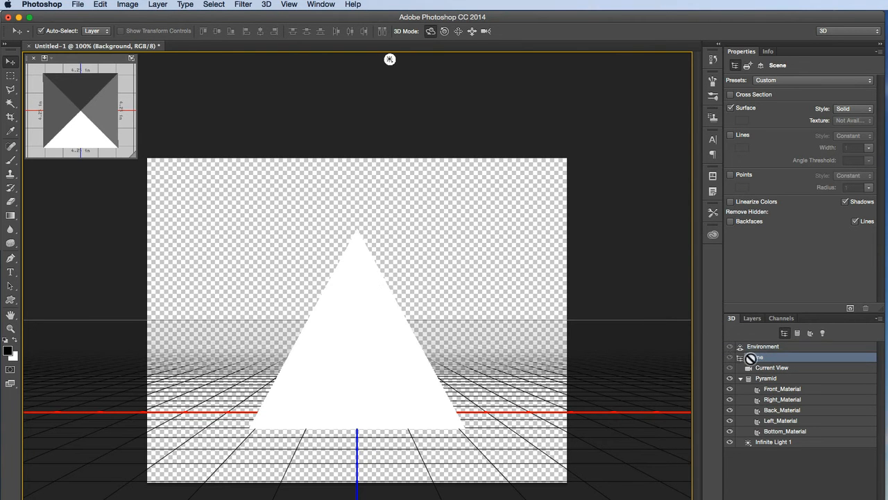
pyautogui.click(755, 356)
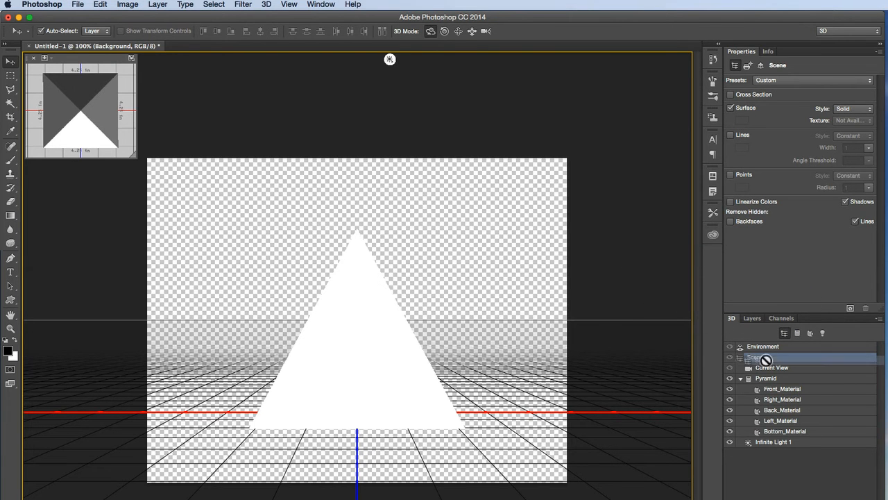
pyautogui.click(755, 357)
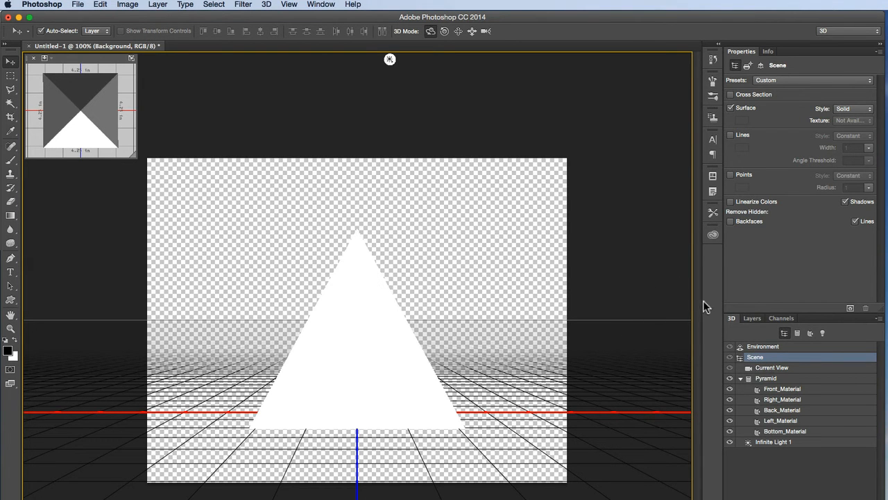
pyautogui.moveTo(594, 208)
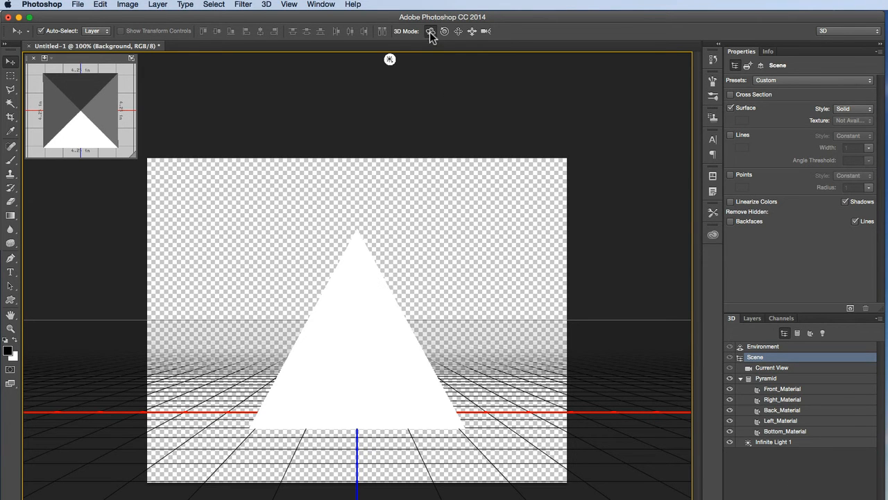
pyautogui.moveTo(430, 33)
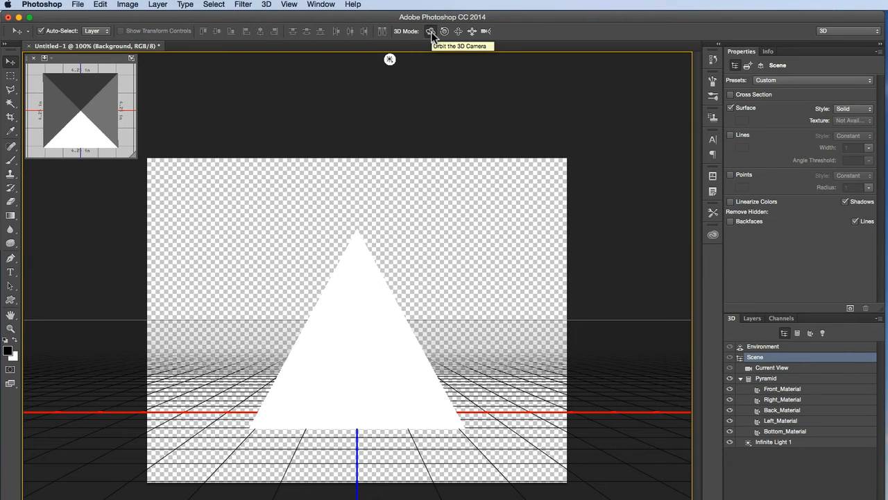
pyautogui.moveTo(462, 139)
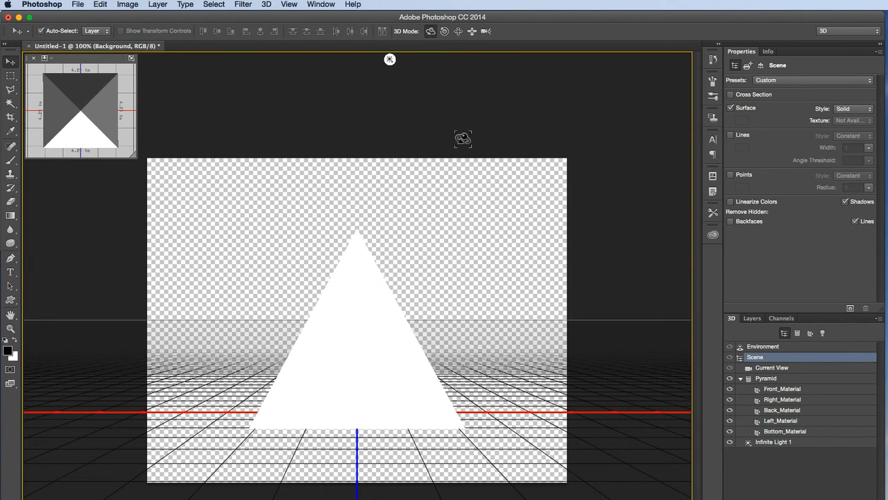
pyautogui.moveTo(452, 188)
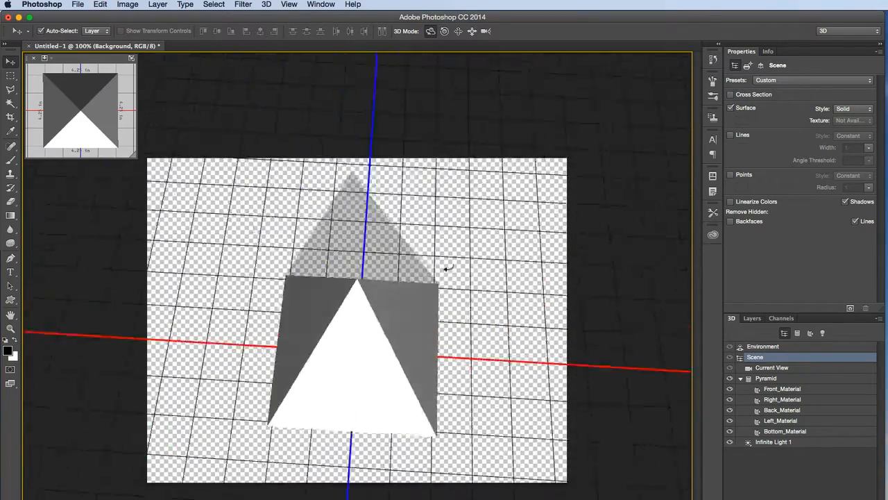
# - Orbit the 3D camera to a raised three-quarter view looking down on the pyramid
pyautogui.moveTo(447, 266); pyautogui.dragTo(375, 257)
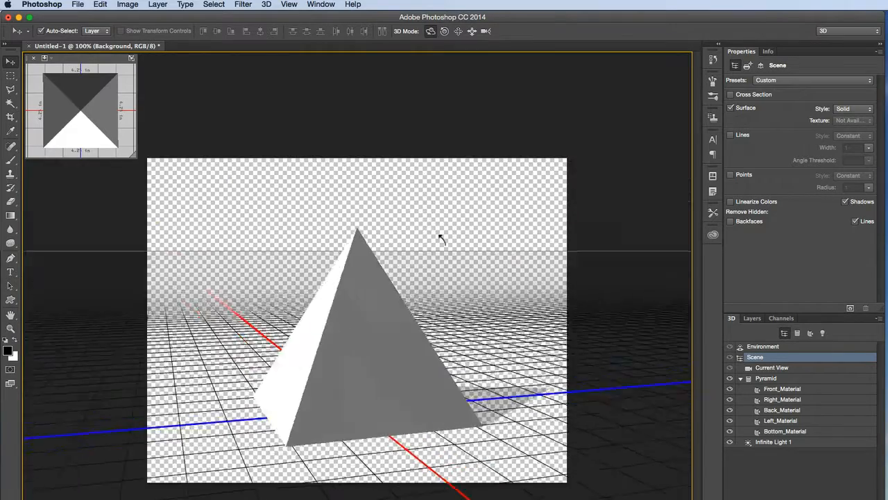
pyautogui.moveTo(438, 238); pyautogui.dragTo(458, 281)
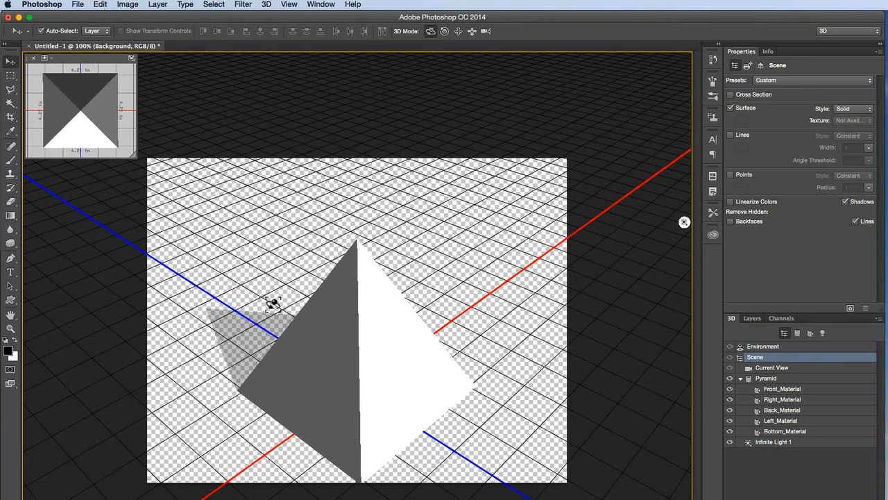
pyautogui.moveTo(447, 233)
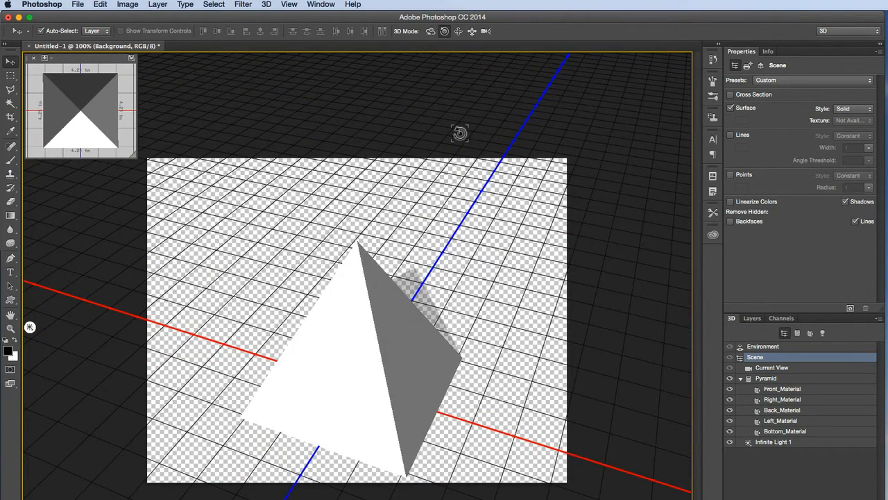
pyautogui.moveTo(441, 34)
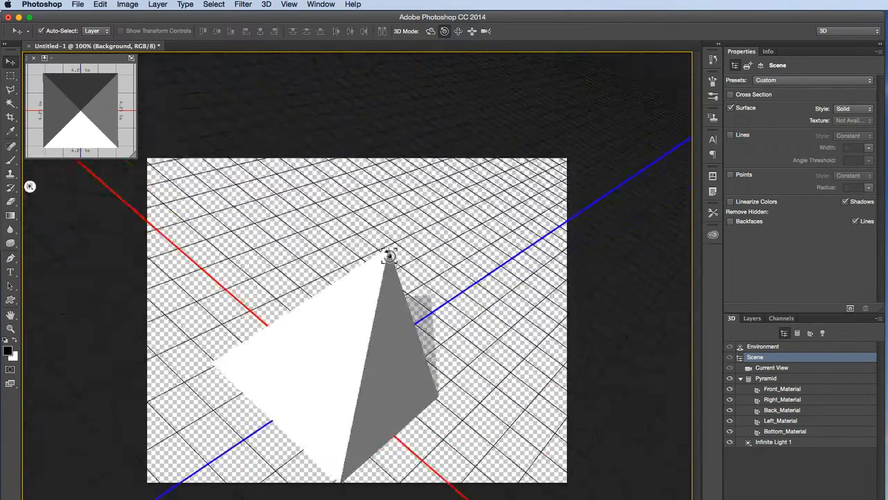
# - Orbit around the pyramid to a raised three-quarter angle and select Current View to show camera properties
pyautogui.moveTo(390, 257); pyautogui.dragTo(455, 271)
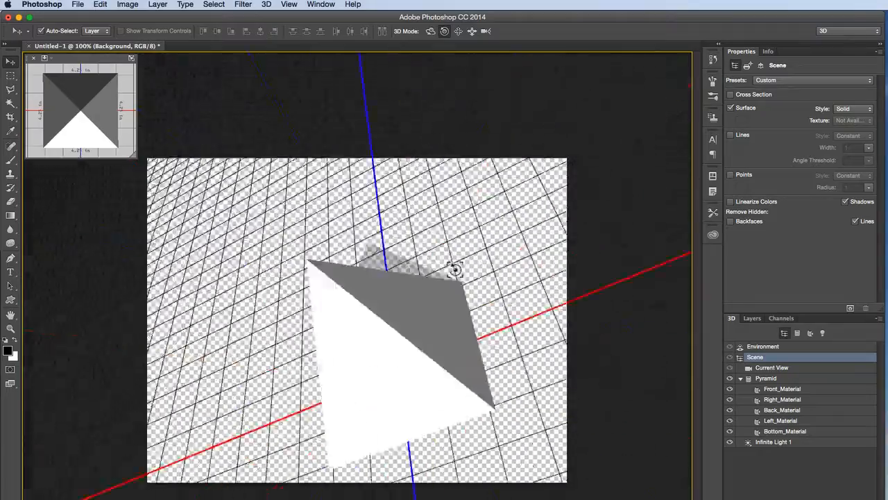
pyautogui.moveTo(456, 270); pyautogui.dragTo(400, 266)
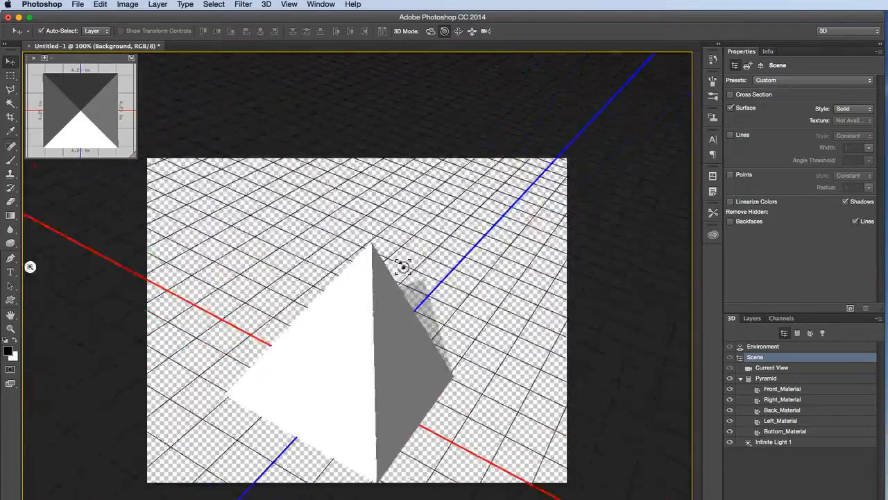
pyautogui.moveTo(402, 267); pyautogui.dragTo(347, 264)
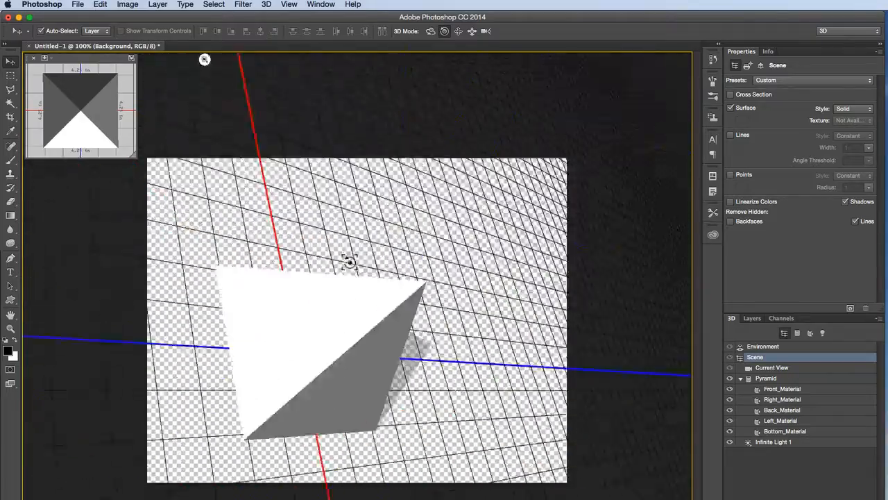
pyautogui.moveTo(347, 262); pyautogui.dragTo(461, 174)
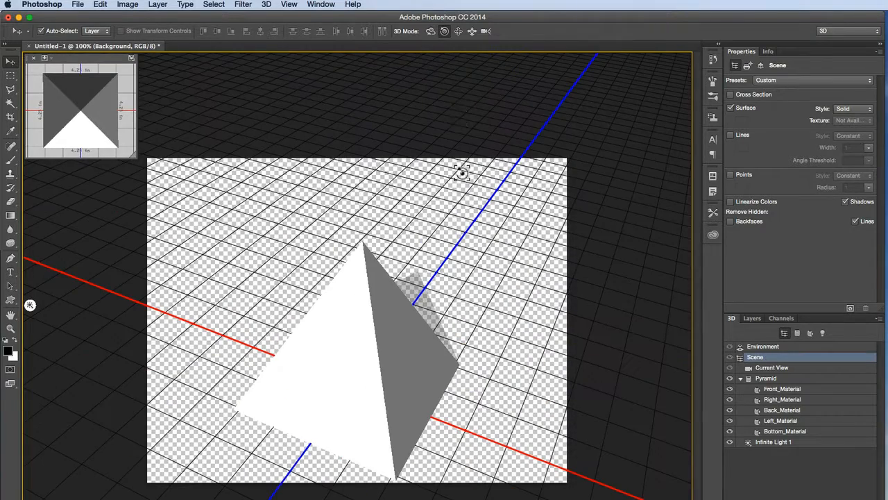
pyautogui.moveTo(455, 64)
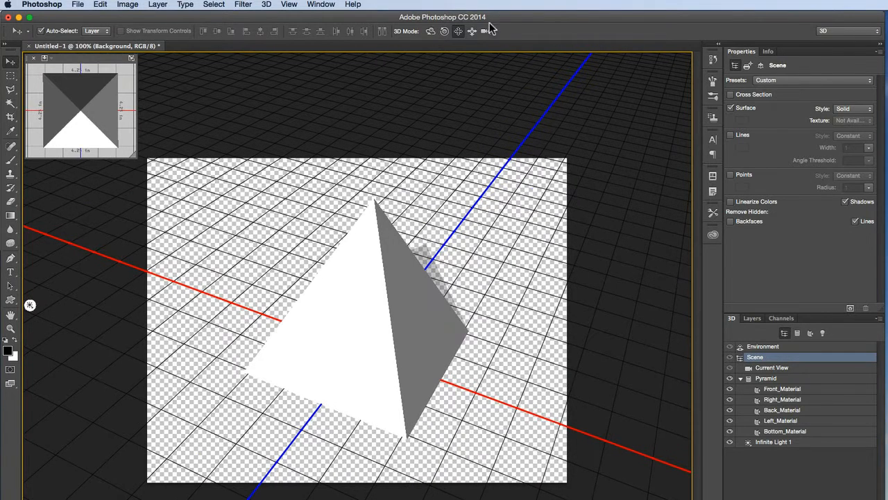
pyautogui.click(772, 367)
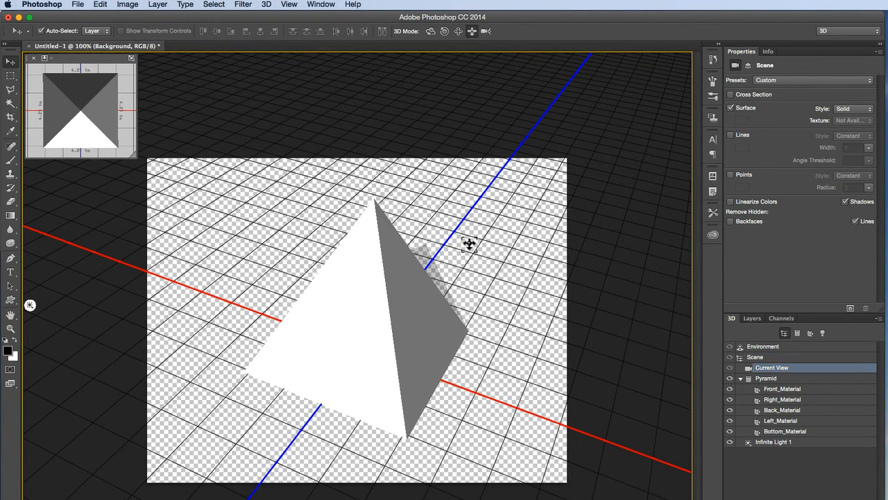
pyautogui.click(774, 367)
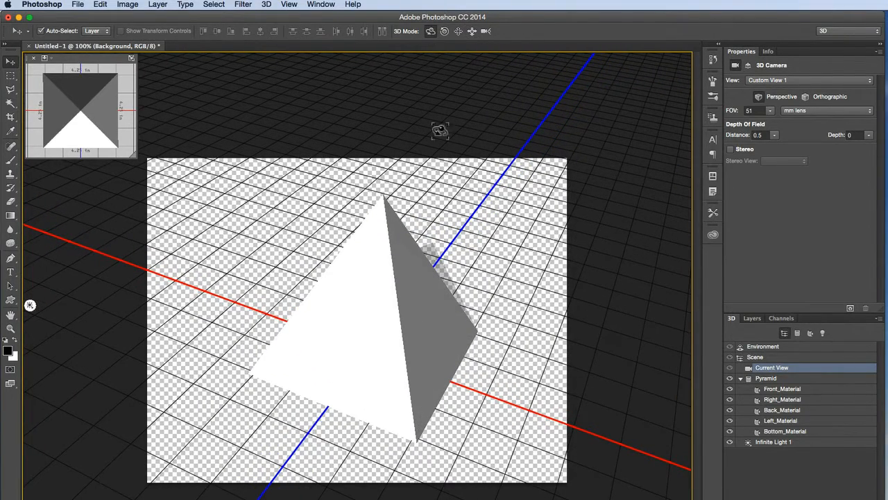
# - Orbit, roll and pan the camera so the pyramid sits centred at a three-quarter angle
pyautogui.moveTo(439, 130); pyautogui.dragTo(472, 295)
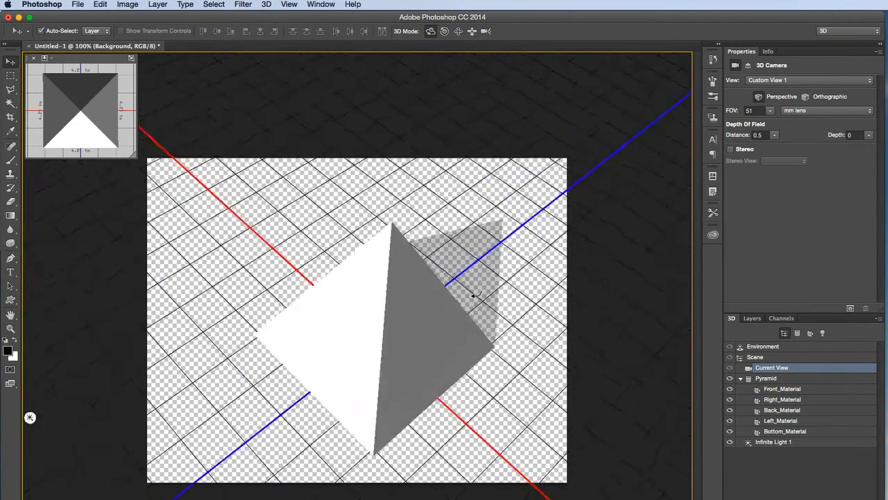
pyautogui.moveTo(471, 295); pyautogui.dragTo(652, 255)
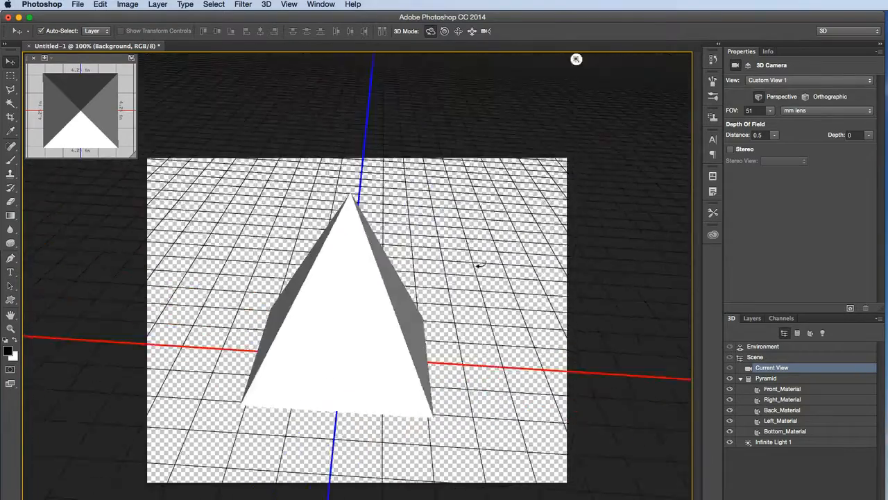
pyautogui.moveTo(576, 58); pyautogui.dragTo(447, 68)
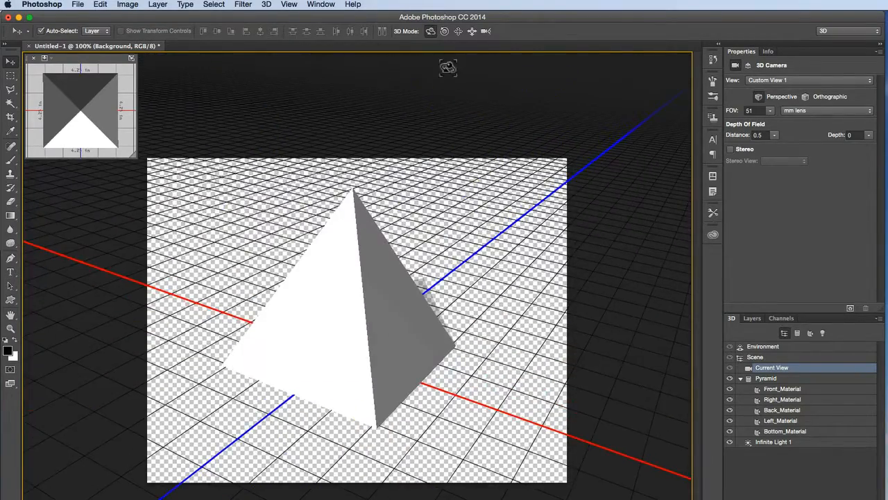
pyautogui.moveTo(447, 68); pyautogui.dragTo(466, 281)
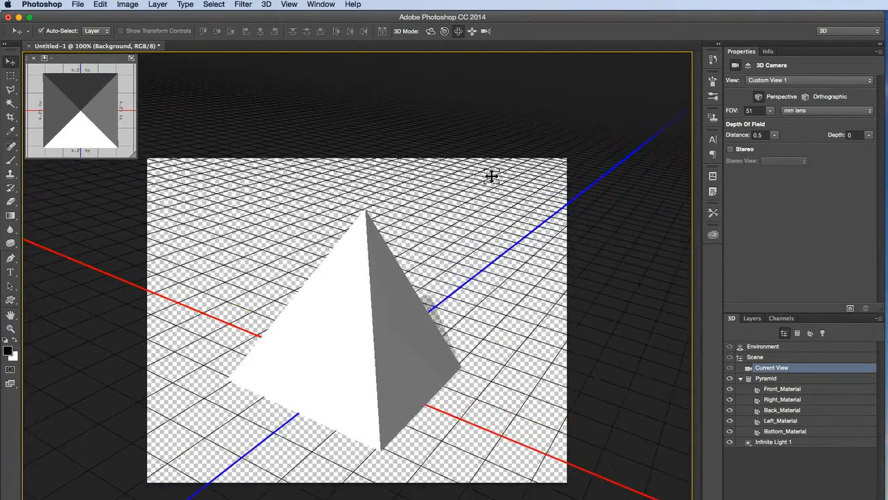
pyautogui.moveTo(491, 176); pyautogui.dragTo(479, 307)
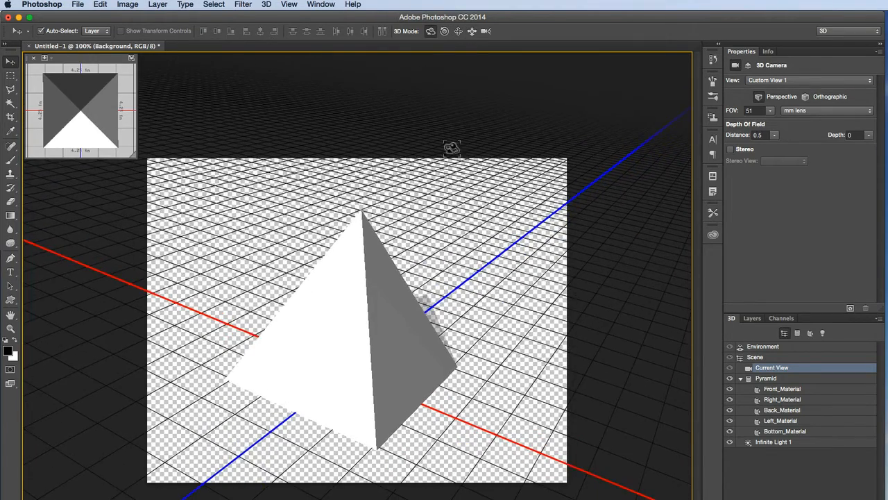
# - Select the pyramid mesh, move and tip it over, then rotate it back upright showing two faces
pyautogui.click(766, 377)
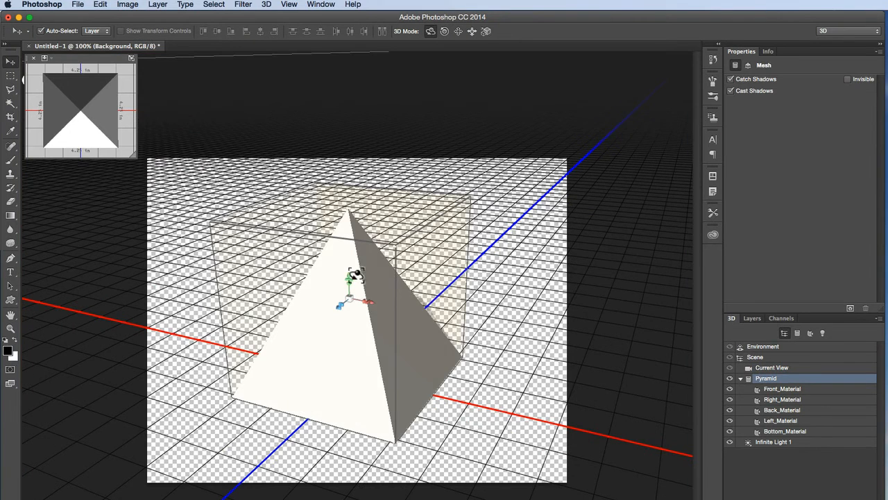
pyautogui.moveTo(558, 362)
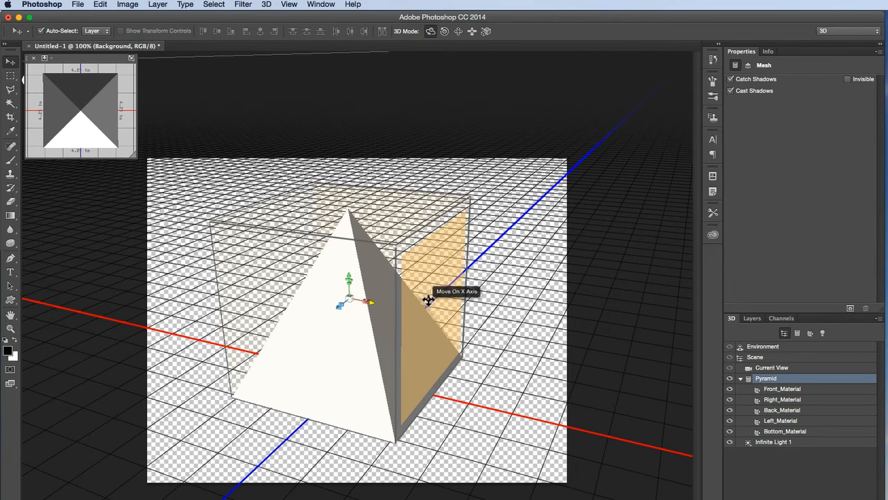
pyautogui.moveTo(430, 300); pyautogui.dragTo(322, 317)
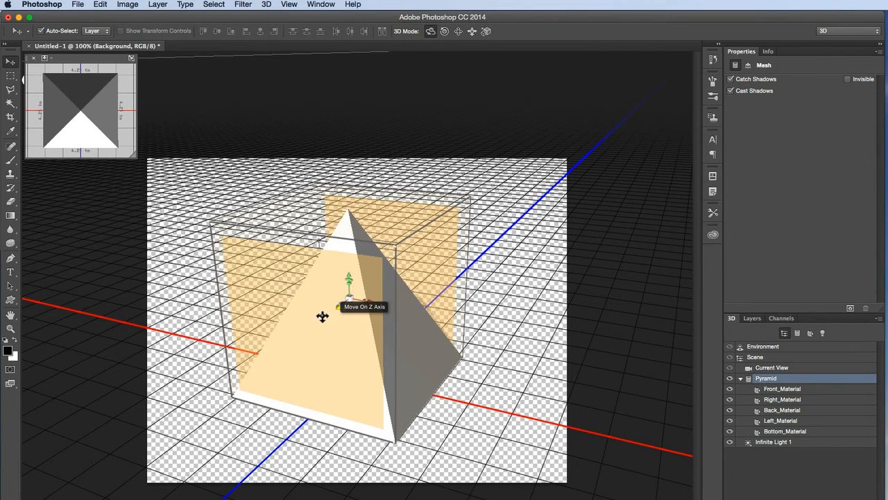
pyautogui.moveTo(322, 317); pyautogui.dragTo(331, 347)
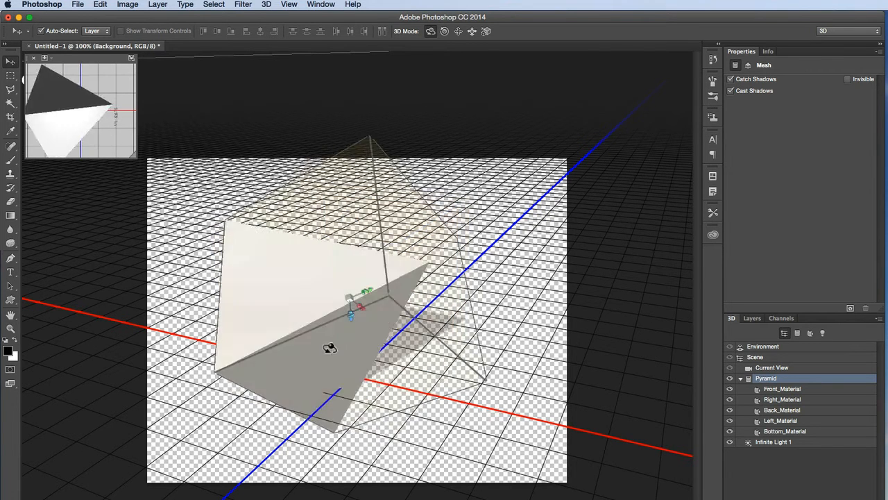
pyautogui.moveTo(330, 347); pyautogui.dragTo(341, 340)
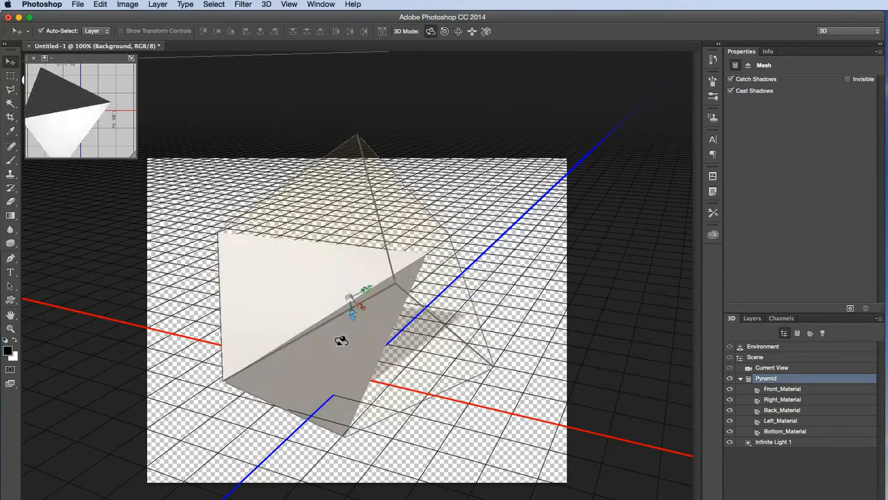
pyautogui.moveTo(342, 340); pyautogui.dragTo(405, 322)
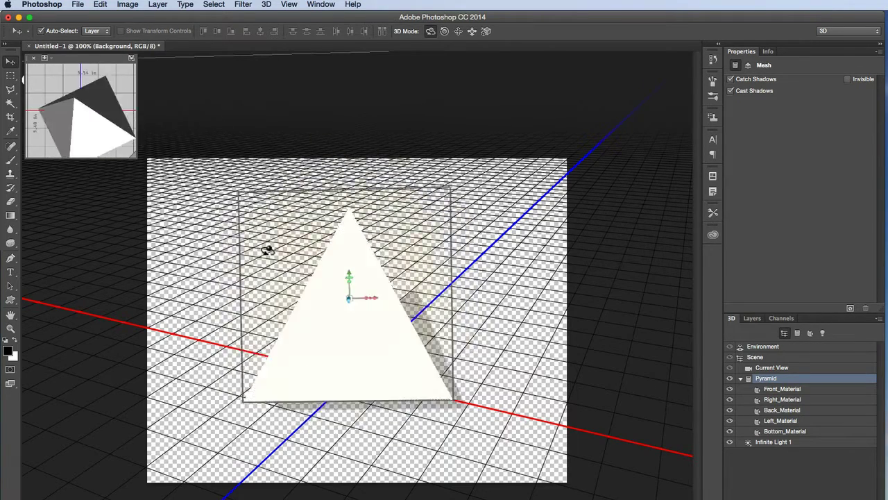
pyautogui.moveTo(271, 250); pyautogui.dragTo(289, 270)
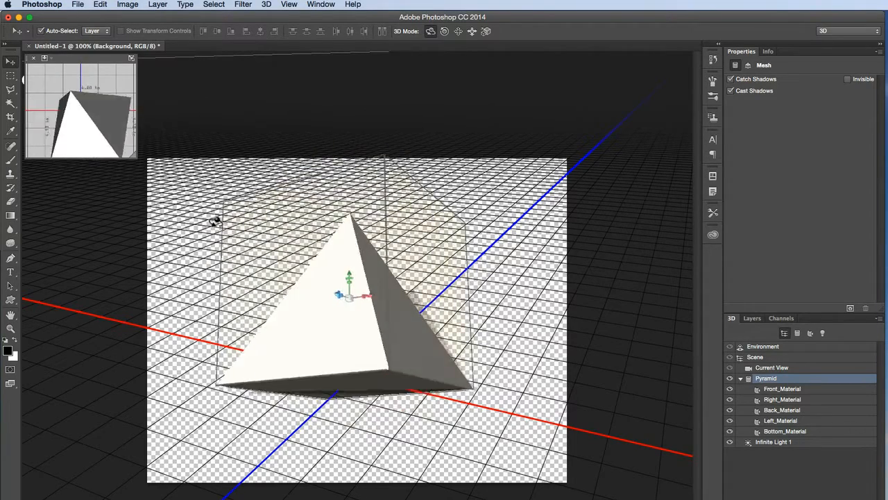
pyautogui.moveTo(215, 221); pyautogui.dragTo(263, 333)
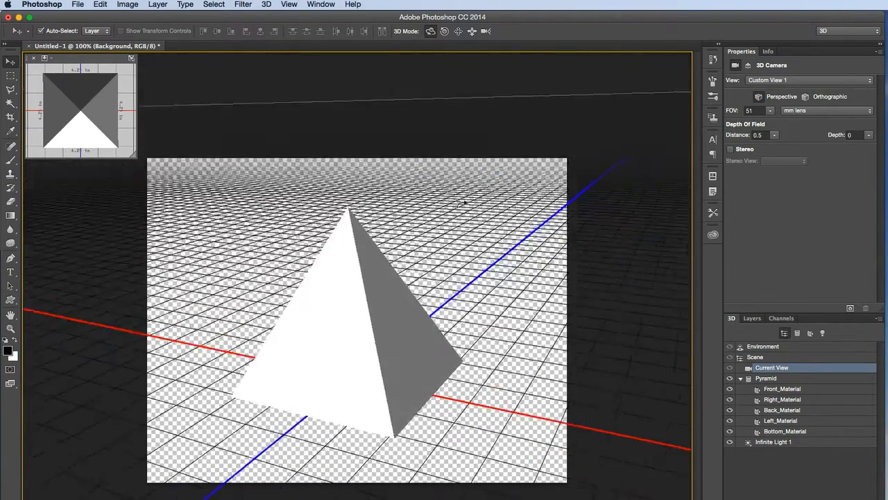
# - Reselect the pyramid mesh, tilt it about another axis, then restore it upright on the grid
pyautogui.click(766, 378)
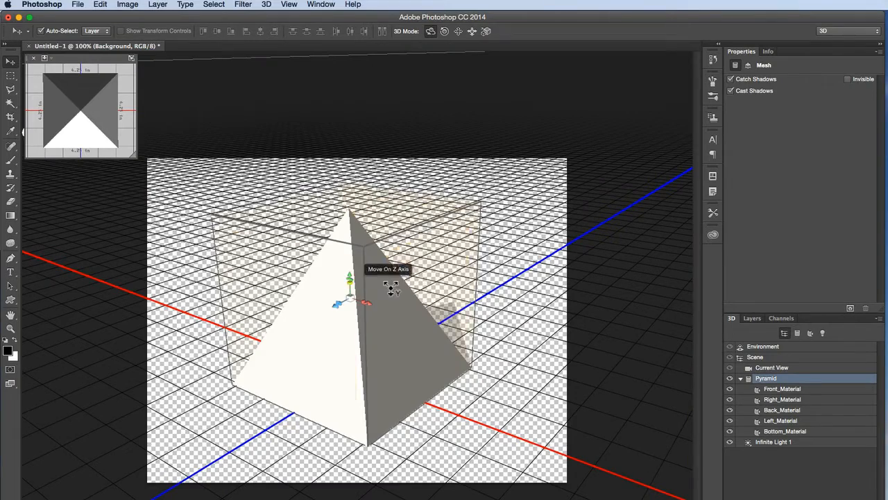
pyautogui.click(772, 366)
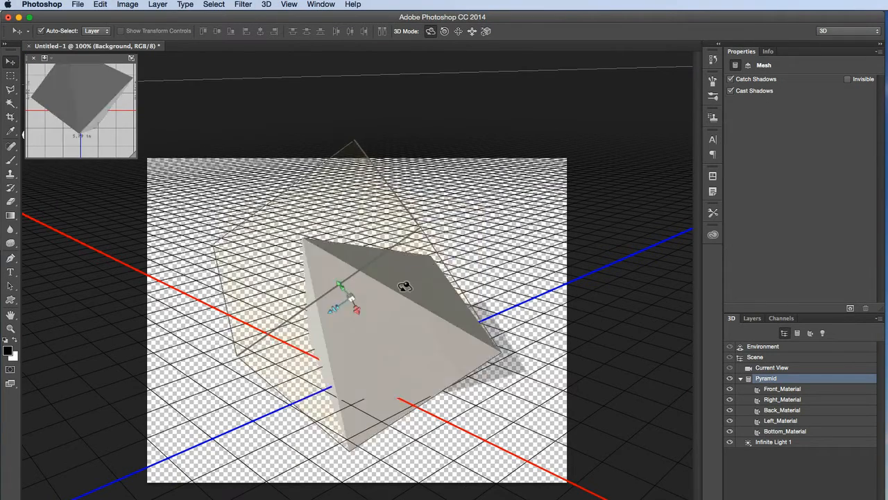
pyautogui.moveTo(405, 286); pyautogui.dragTo(389, 229)
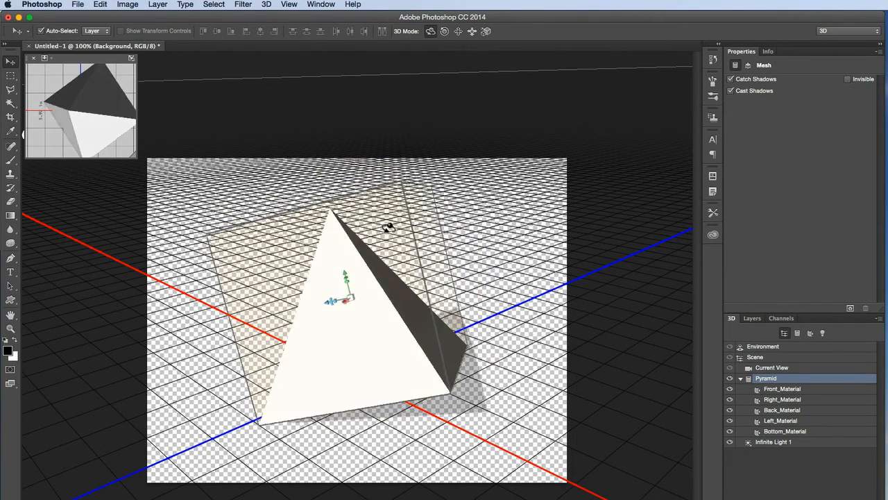
pyautogui.moveTo(389, 228); pyautogui.dragTo(402, 272)
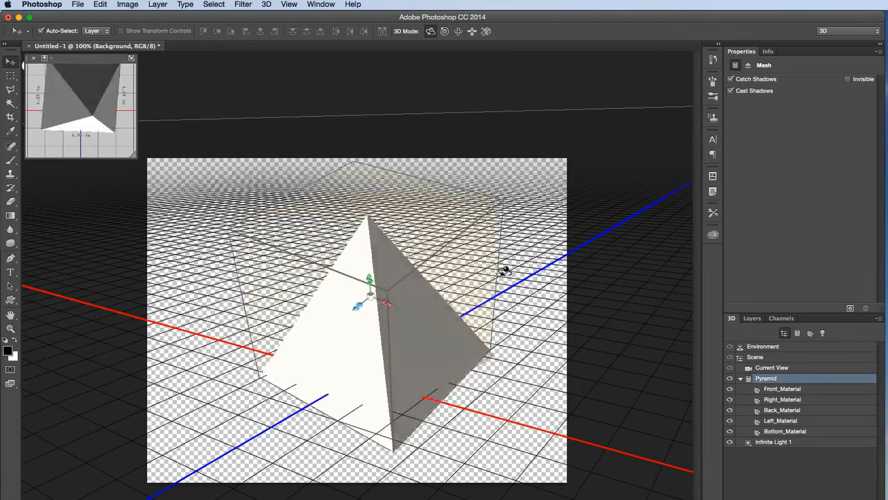
pyautogui.click(772, 366)
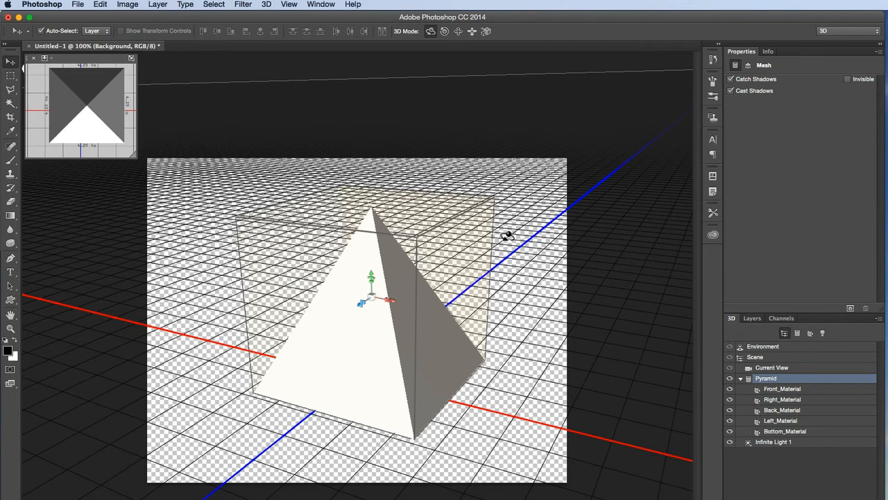
pyautogui.moveTo(516, 236)
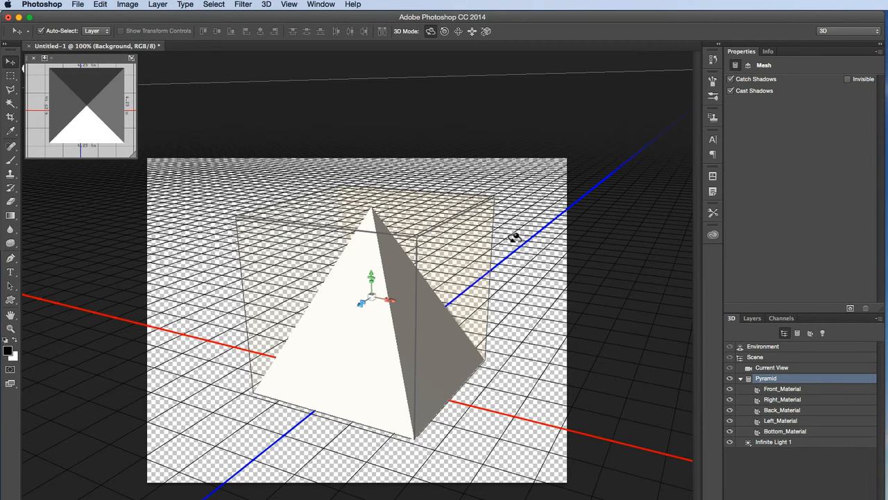
pyautogui.moveTo(369, 305)
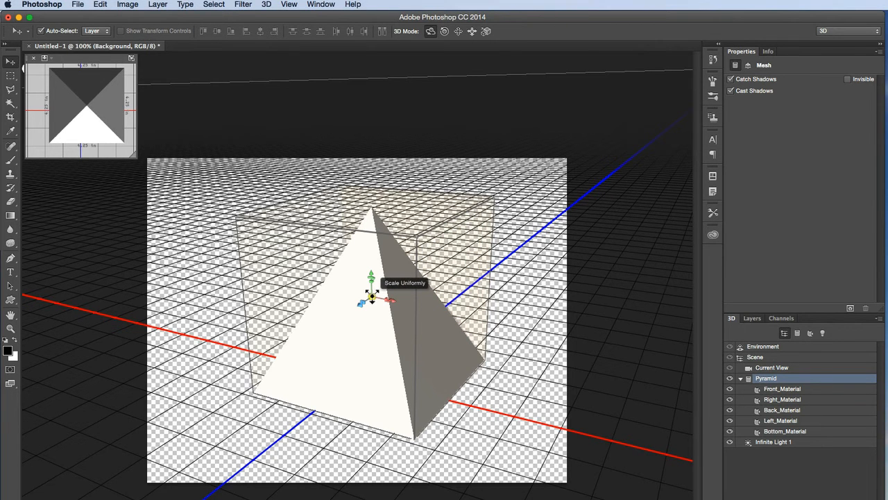
pyautogui.moveTo(376, 339)
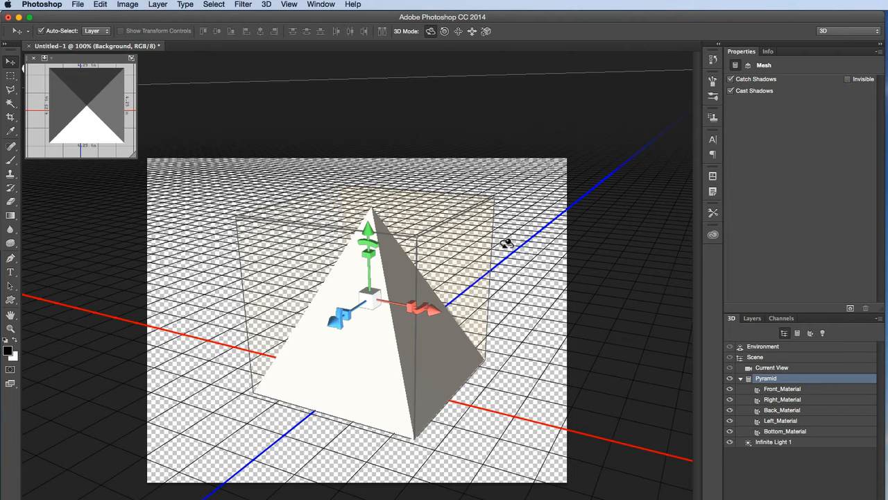
pyautogui.moveTo(527, 242)
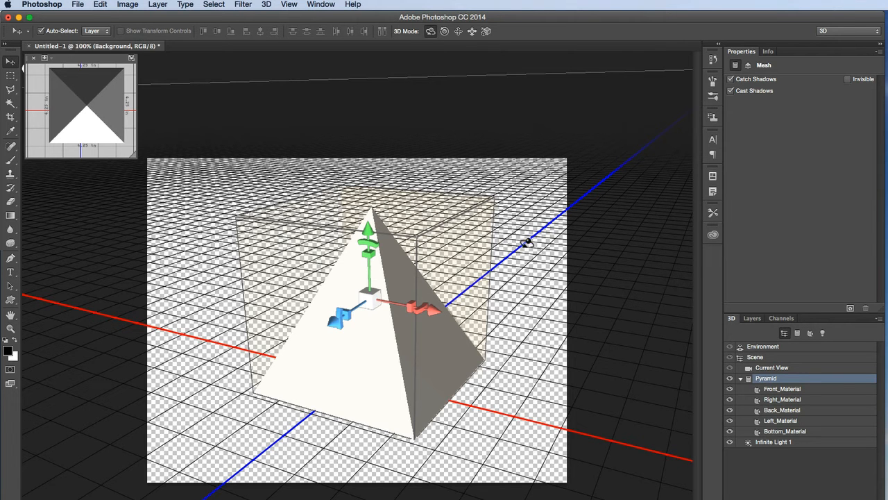
pyautogui.moveTo(528, 239)
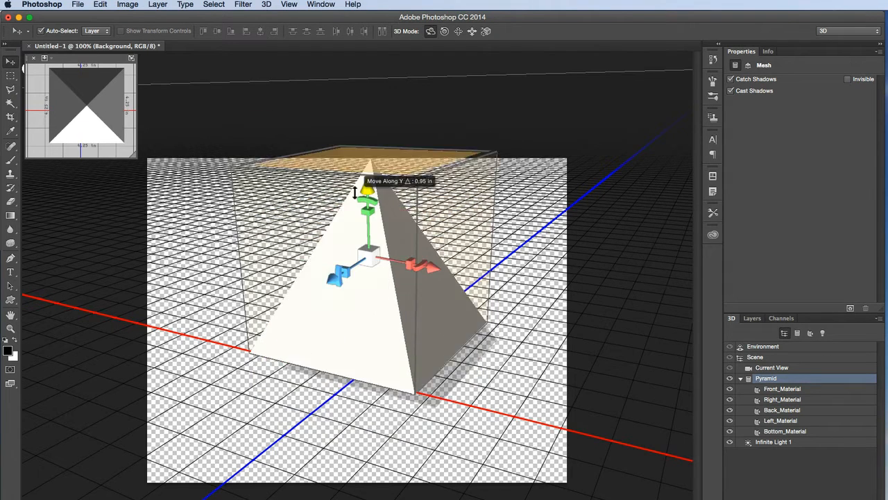
pyautogui.moveTo(335, 275); pyautogui.dragTo(336, 300)
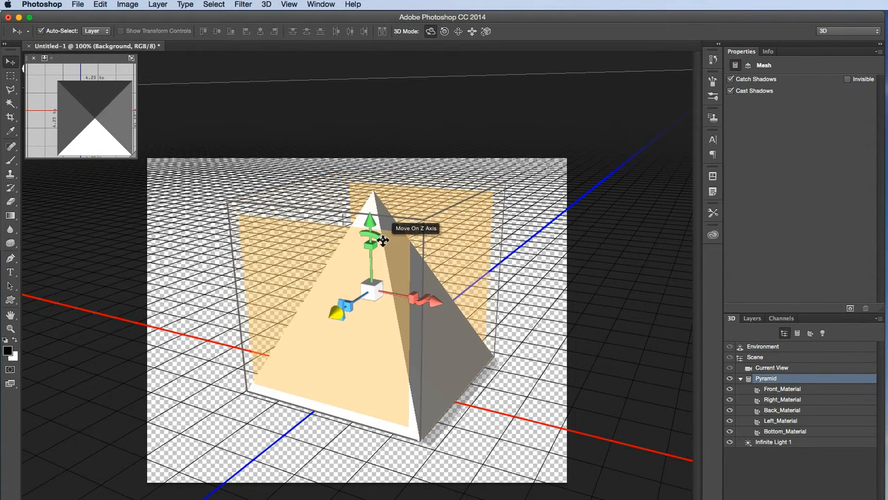
pyautogui.moveTo(381, 241); pyautogui.dragTo(388, 258)
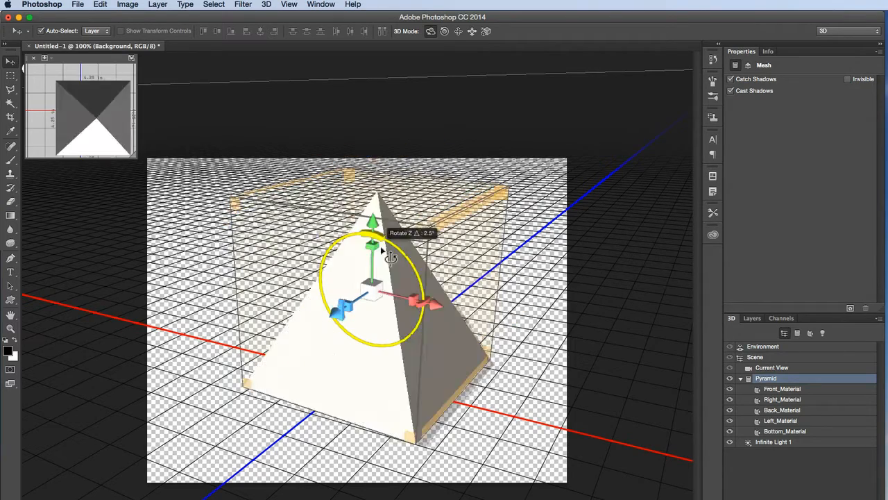
pyautogui.moveTo(382, 250); pyautogui.dragTo(402, 271)
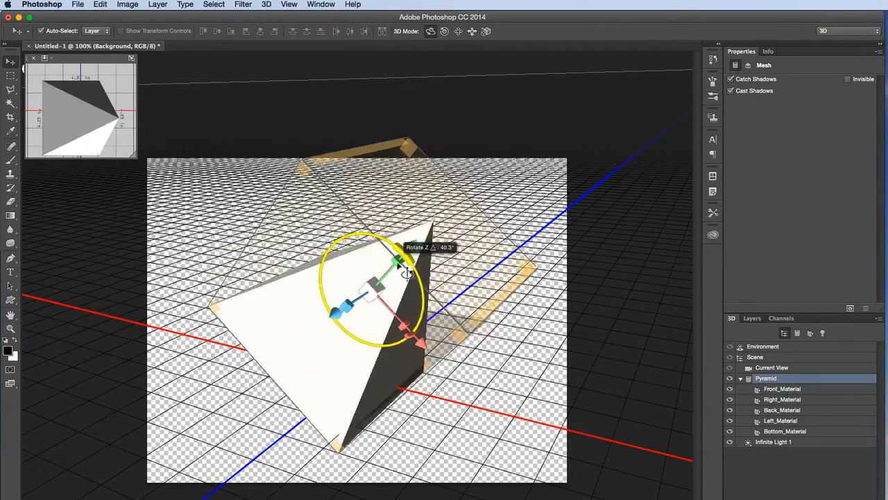
pyautogui.moveTo(400, 267); pyautogui.dragTo(430, 306)
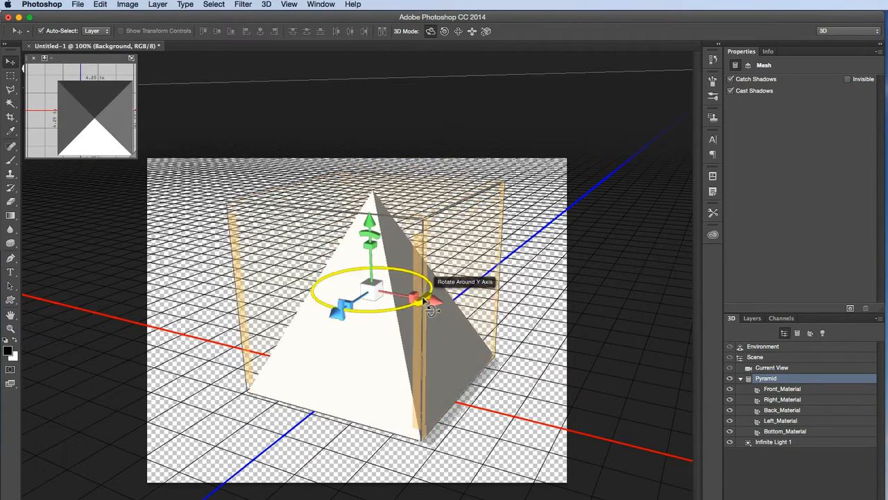
pyautogui.moveTo(428, 302); pyautogui.dragTo(444, 294)
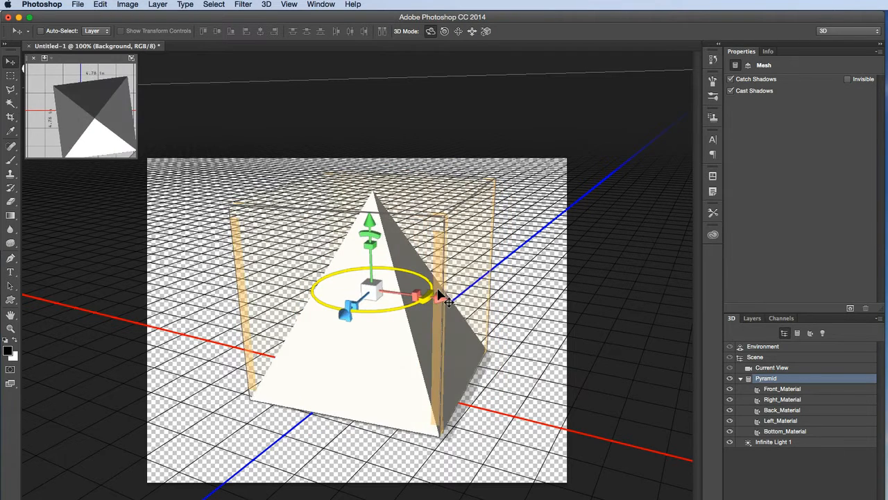
pyautogui.moveTo(437, 294); pyautogui.dragTo(391, 247)
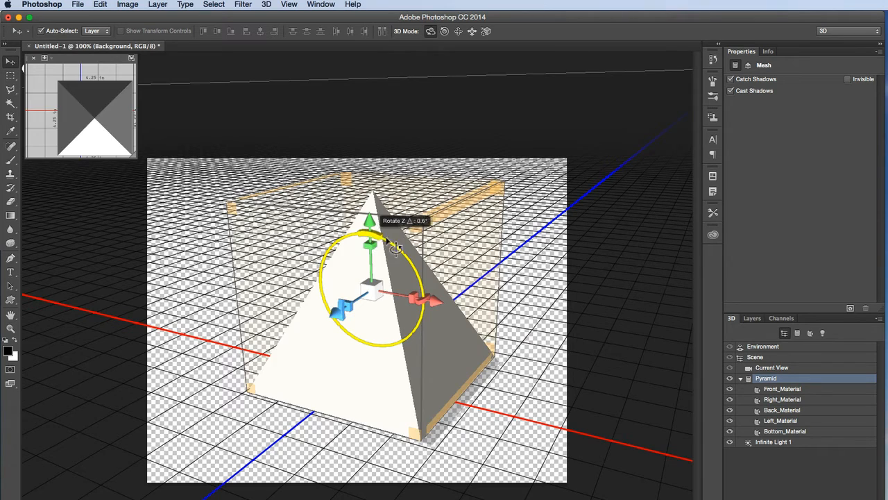
pyautogui.moveTo(396, 249); pyautogui.dragTo(427, 270)
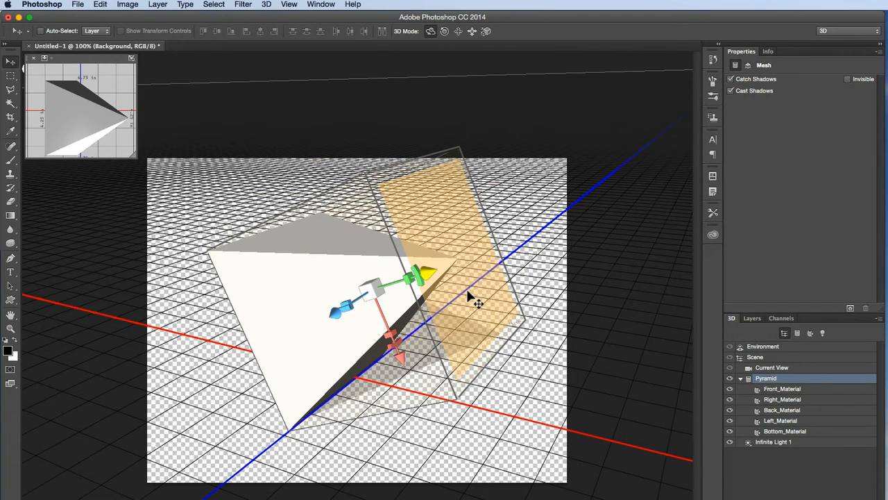
pyautogui.moveTo(478, 303); pyautogui.dragTo(428, 312)
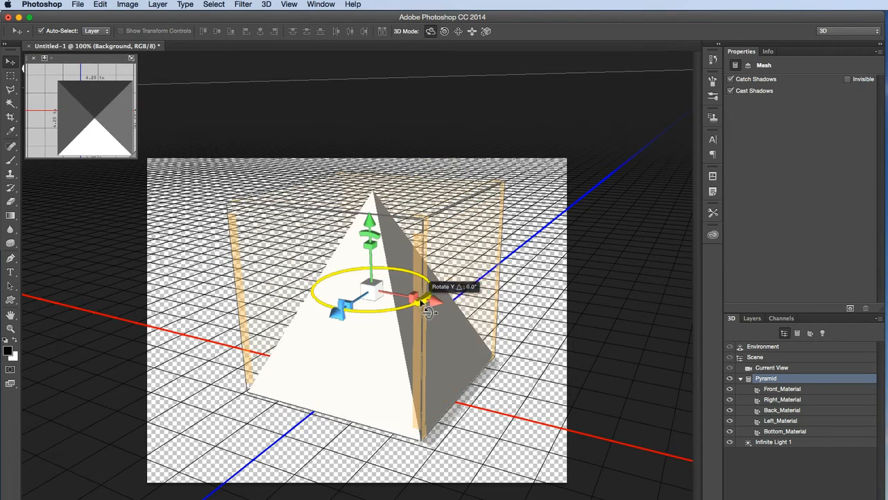
pyautogui.moveTo(416, 305); pyautogui.dragTo(427, 331)
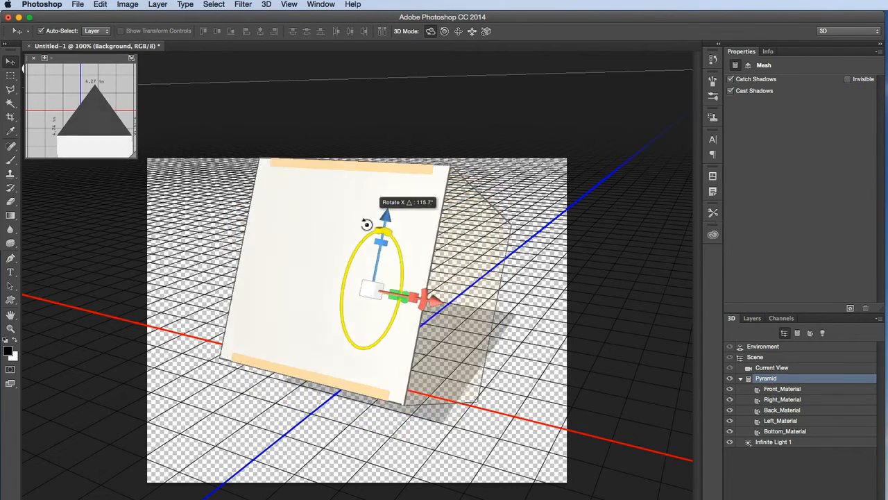
pyautogui.moveTo(367, 223); pyautogui.dragTo(394, 339)
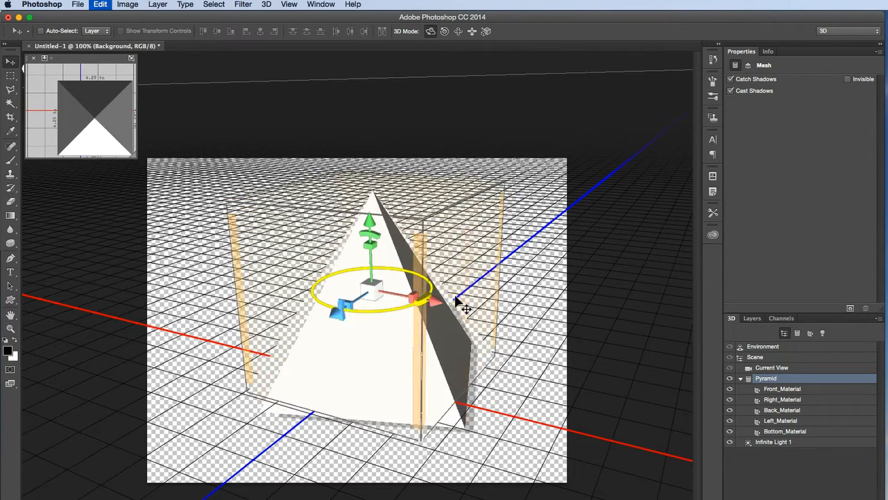
pyautogui.moveTo(458, 305); pyautogui.dragTo(344, 236)
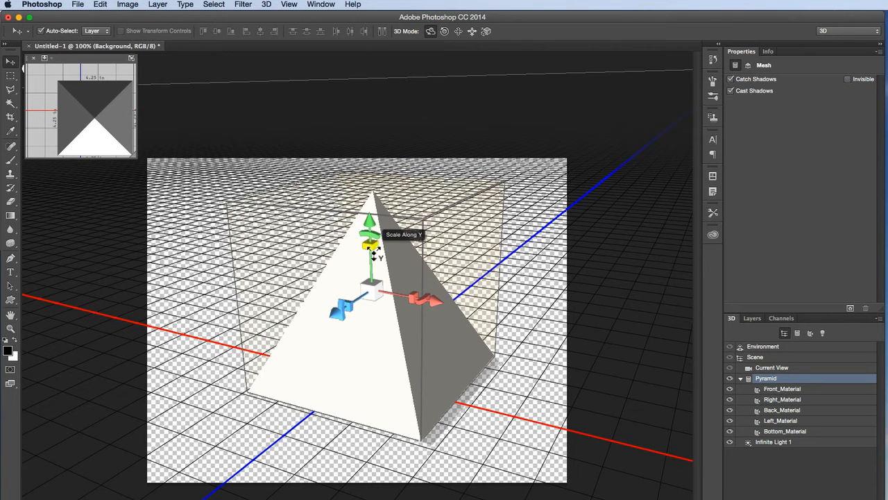
pyautogui.moveTo(372, 248); pyautogui.dragTo(372, 287)
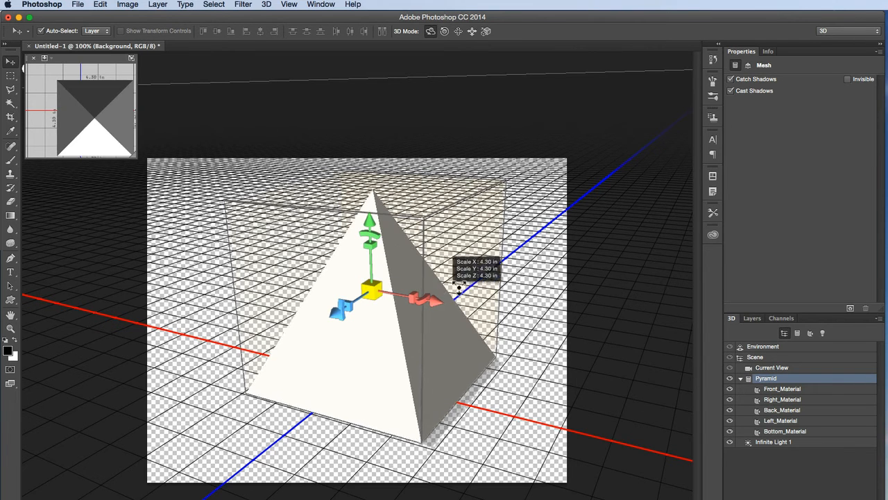
pyautogui.moveTo(372, 287); pyautogui.dragTo(373, 266)
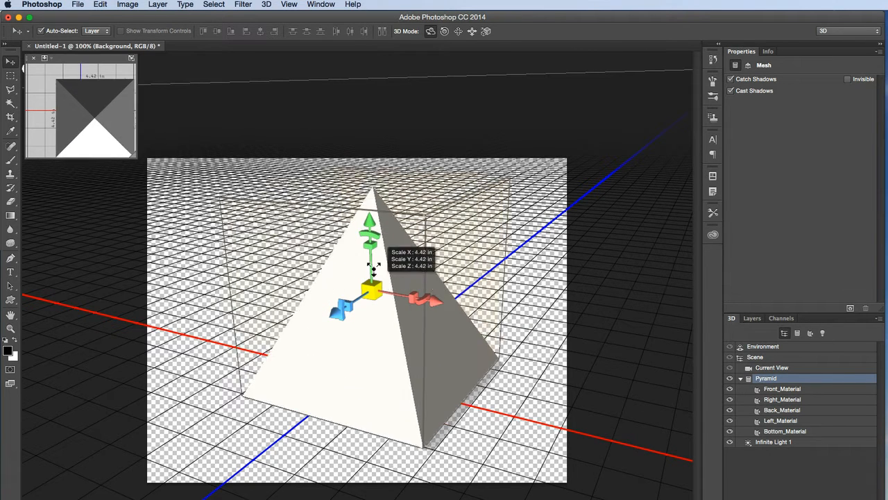
pyautogui.moveTo(369, 235); pyautogui.dragTo(369, 238)
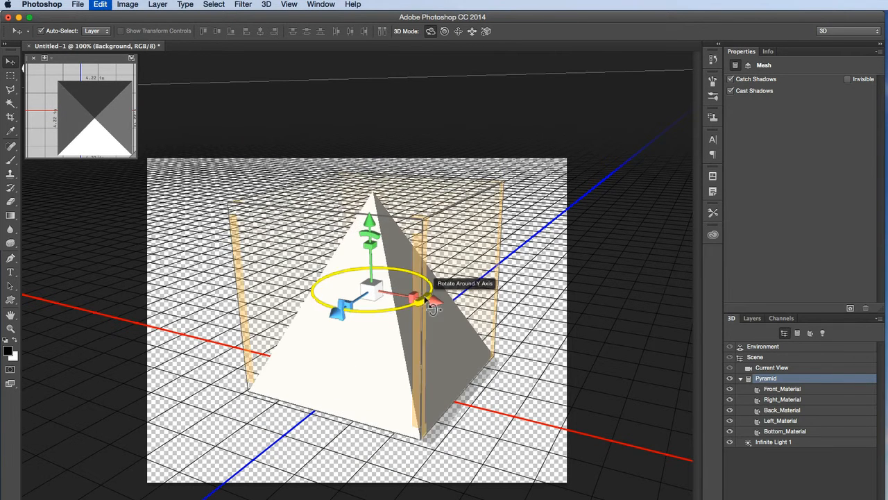
pyautogui.moveTo(414, 299); pyautogui.dragTo(472, 303)
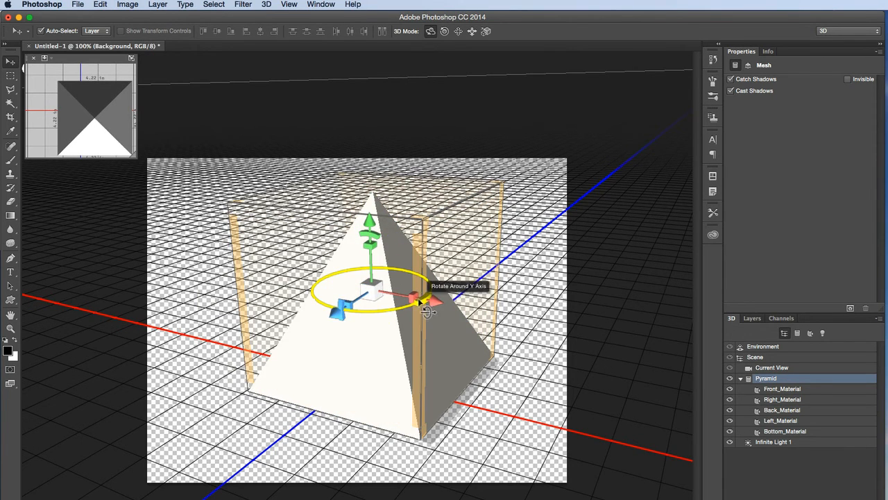
pyautogui.moveTo(428, 303); pyautogui.dragTo(336, 326)
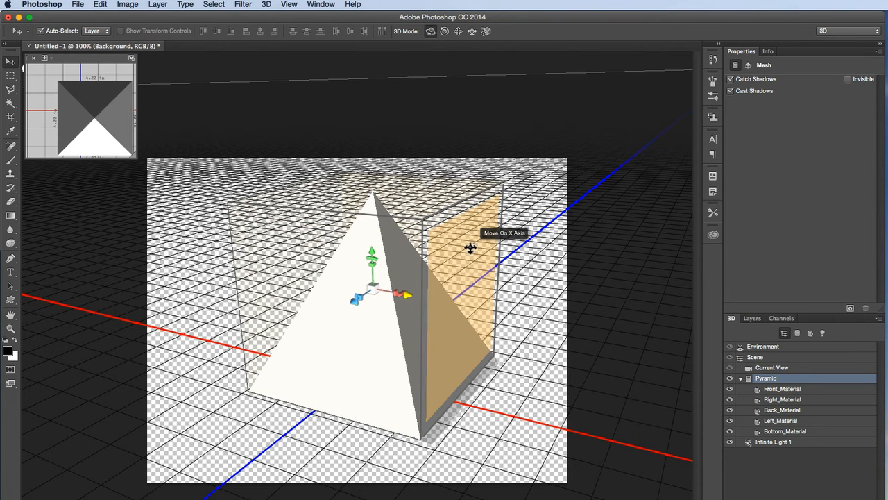
# - Slide the pyramid sideways along its X axis using the 3D widget
pyautogui.moveTo(471, 249); pyautogui.dragTo(415, 263)
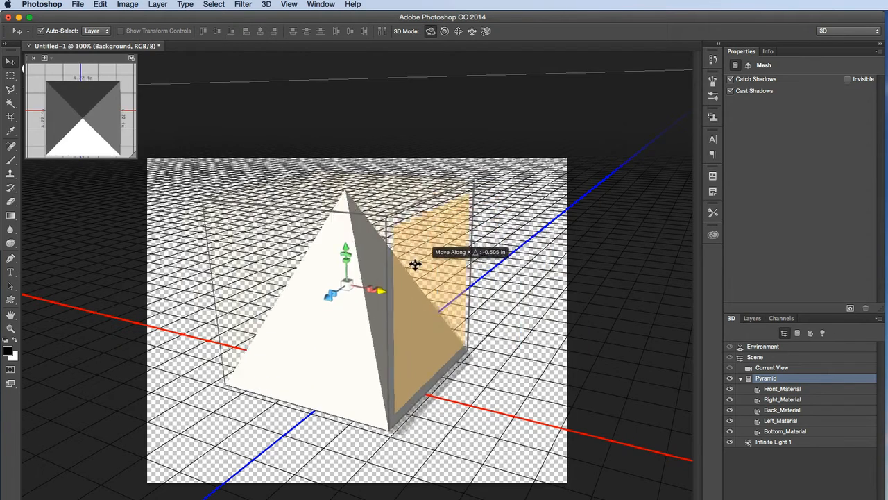
pyautogui.moveTo(414, 263); pyautogui.dragTo(439, 297)
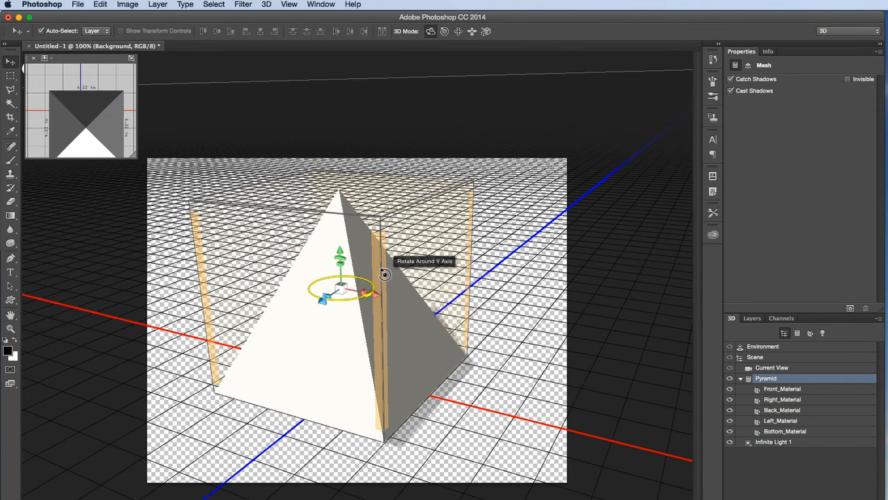
# - Spin the pyramid about its vertical axis, then try its depth axis, leaving it roughly upright
pyautogui.moveTo(386, 275); pyautogui.dragTo(362, 265)
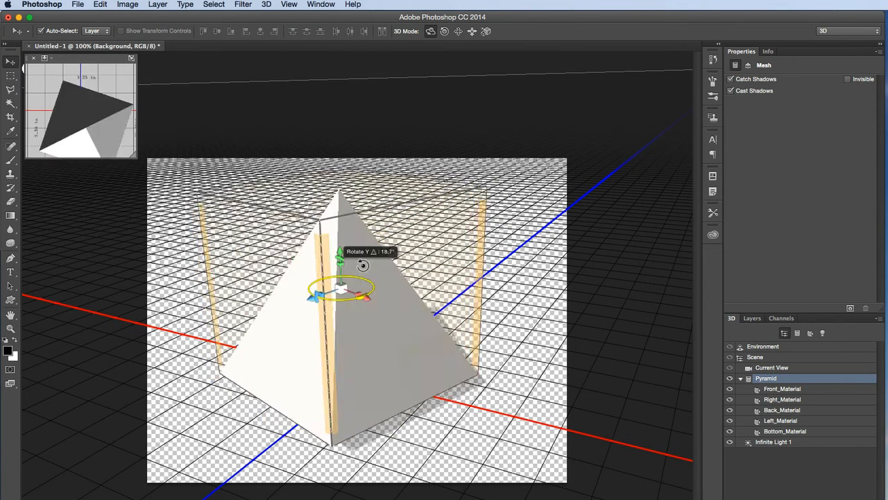
pyautogui.moveTo(362, 267); pyautogui.dragTo(392, 256)
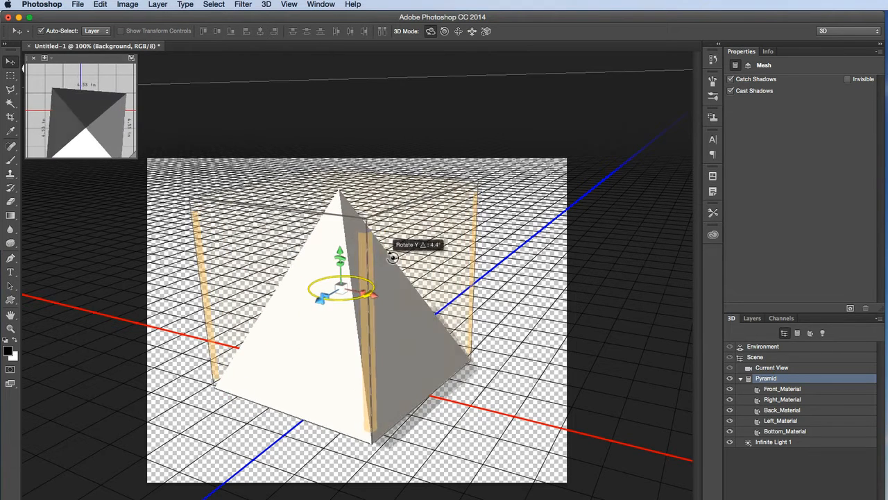
pyautogui.moveTo(391, 258); pyautogui.dragTo(402, 206)
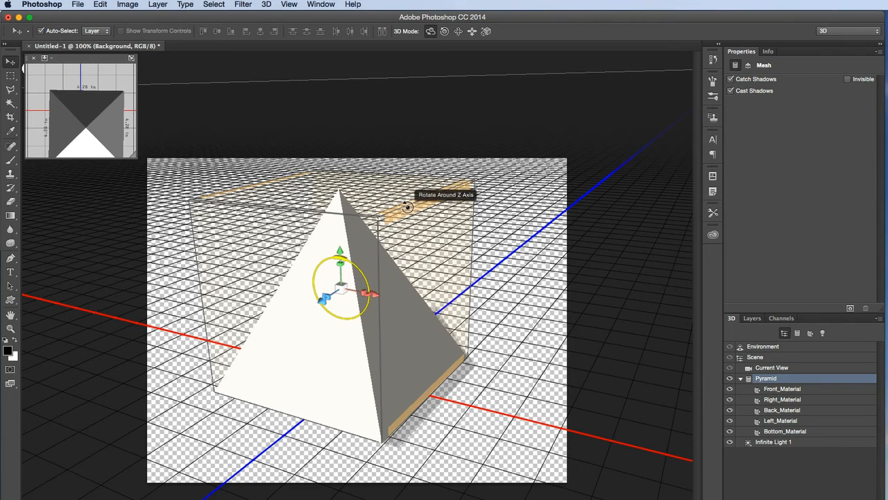
pyautogui.moveTo(409, 207); pyautogui.dragTo(297, 170)
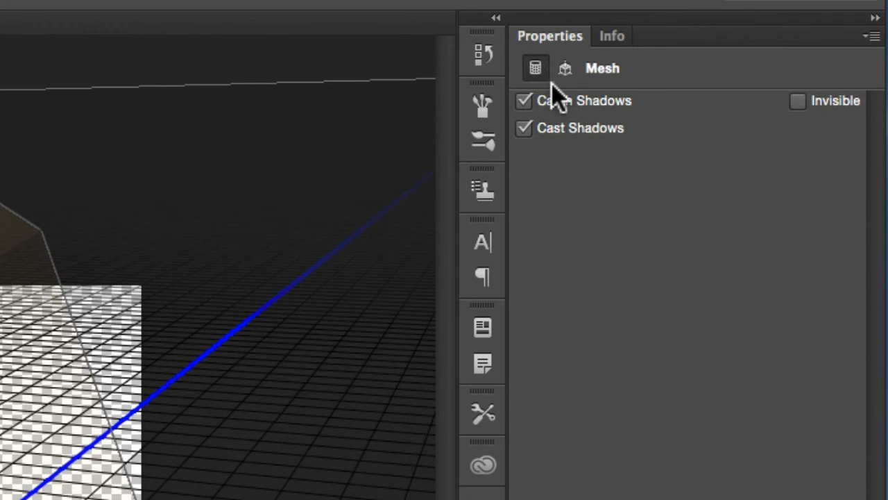
pyautogui.moveTo(583, 242)
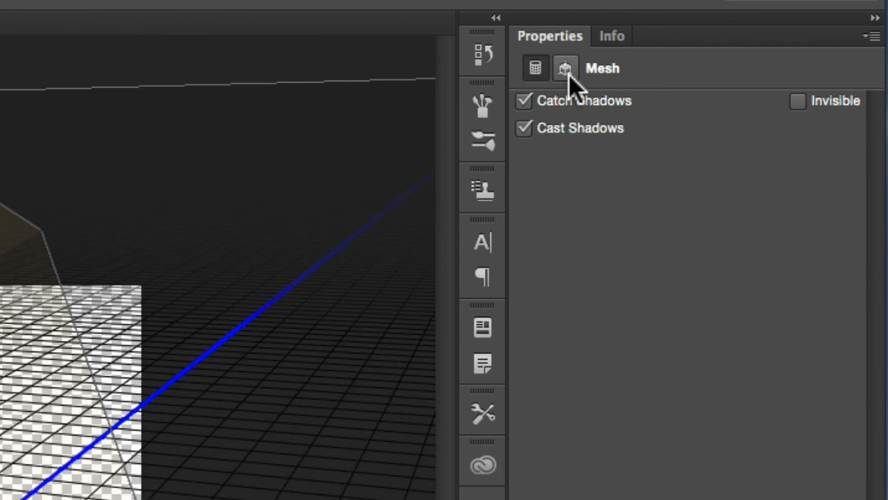
# - Show the numeric coordinates and tip the pyramid onto its side about its X axis
pyautogui.click(561, 68)
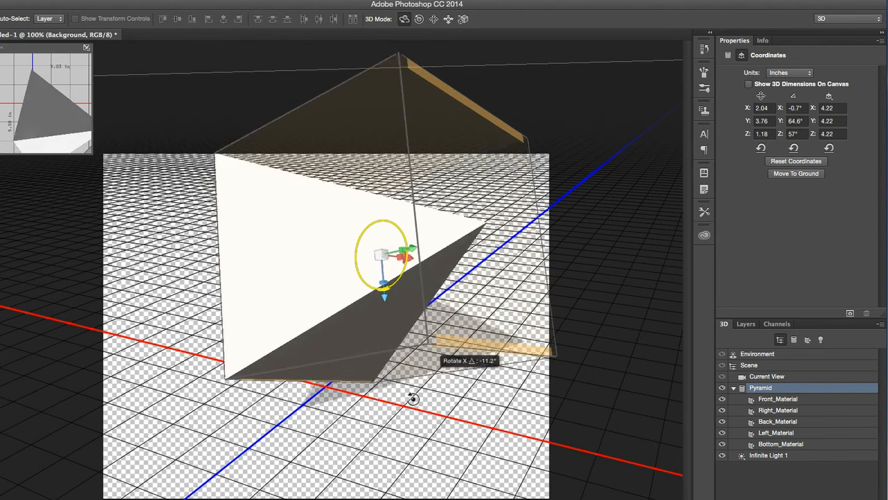
pyautogui.moveTo(413, 397); pyautogui.dragTo(455, 96)
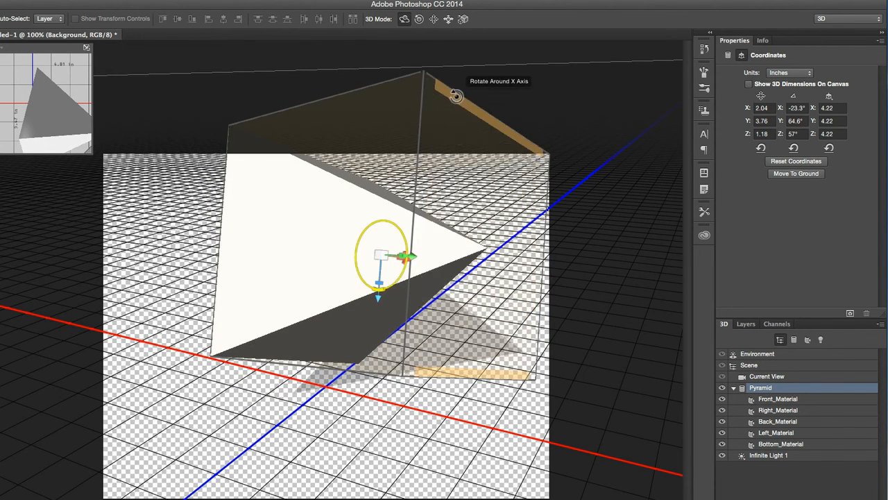
pyautogui.moveTo(456, 96); pyautogui.dragTo(427, 236)
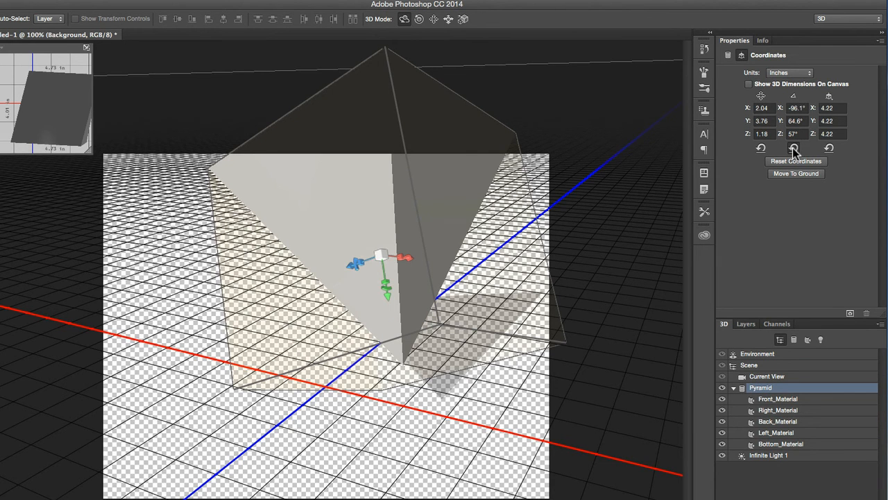
# - Reset the pyramid's rotation so all angles read 0° and it stands upright
pyautogui.click(794, 147)
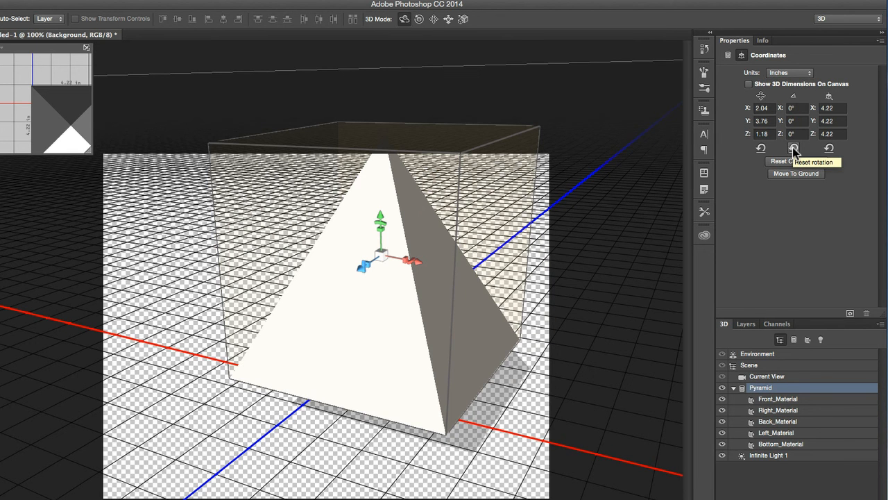
pyautogui.moveTo(804, 147)
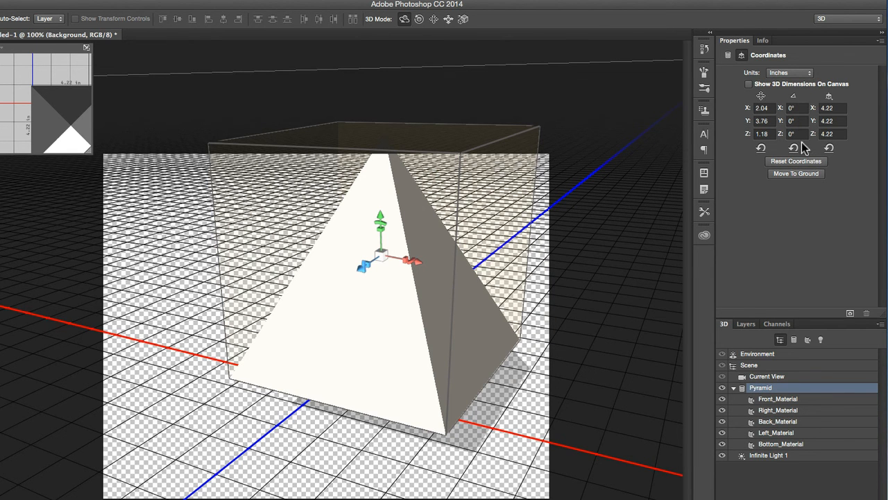
pyautogui.moveTo(820, 147)
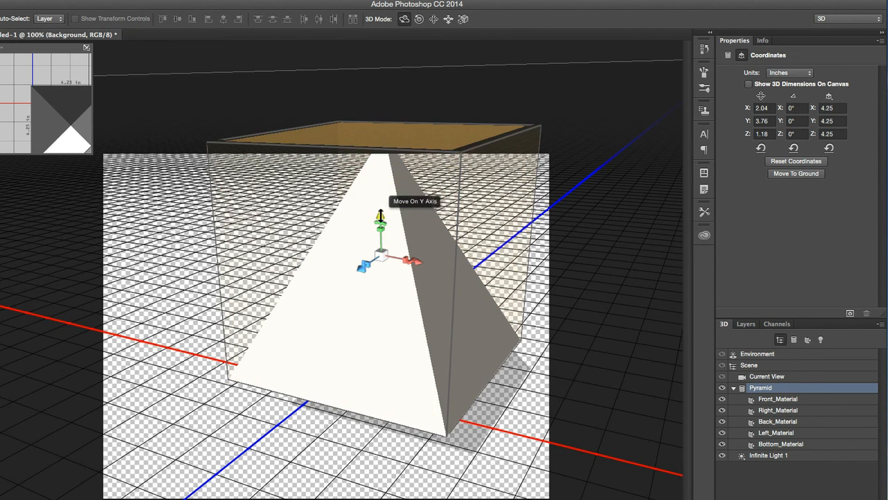
# - Lift the pyramid off the grid along Y, then zero all its position coordinates back to the origin
pyautogui.moveTo(381, 219); pyautogui.dragTo(380, 104)
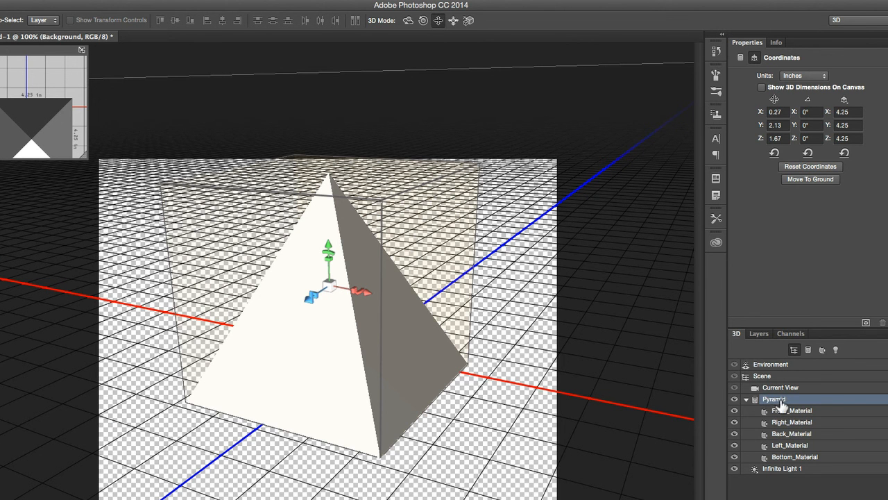
pyautogui.moveTo(775, 402)
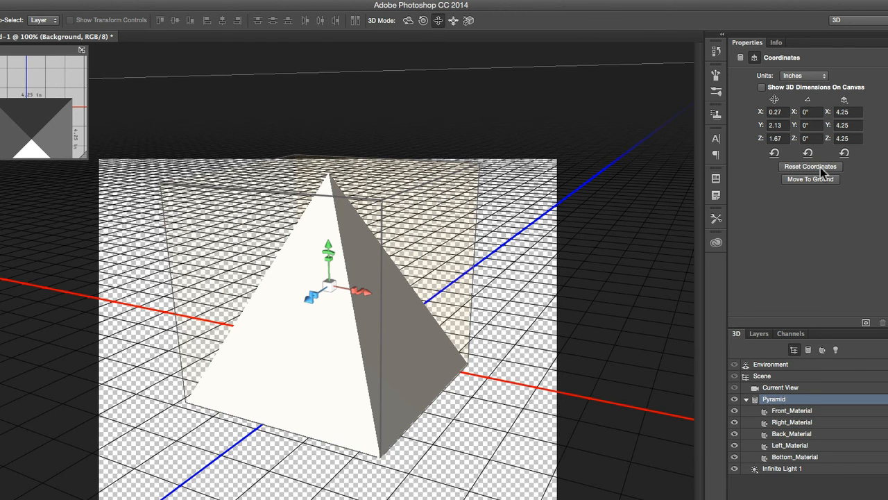
pyautogui.click(811, 167)
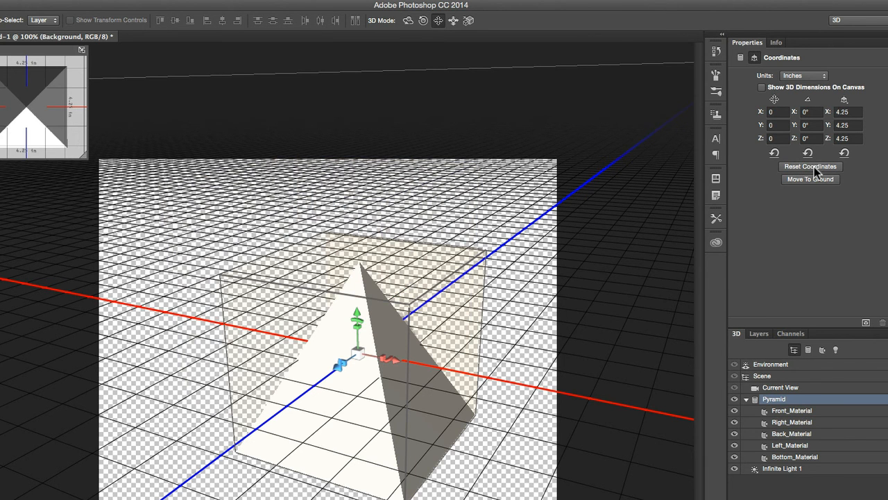
pyautogui.moveTo(882, 117)
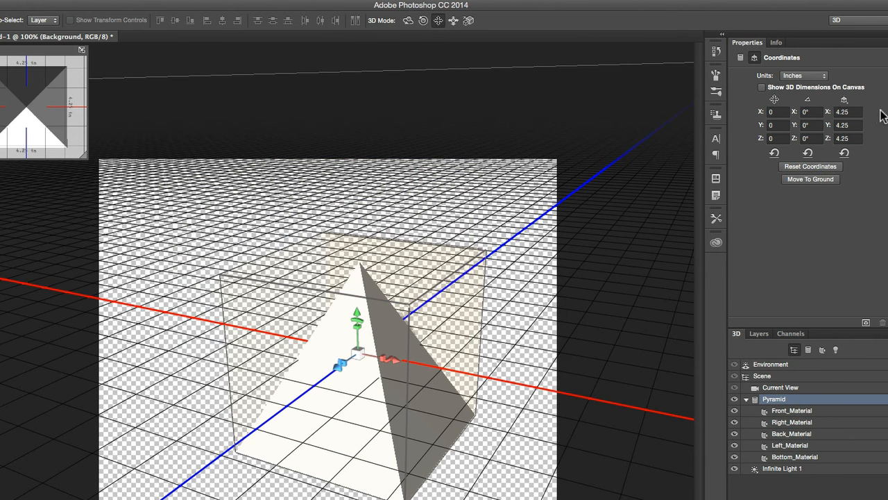
pyautogui.moveTo(847, 114)
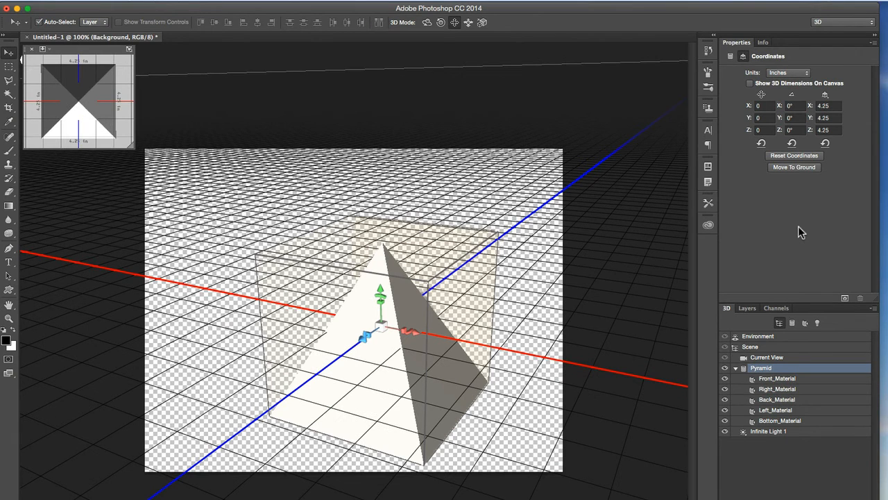
pyautogui.moveTo(785, 272)
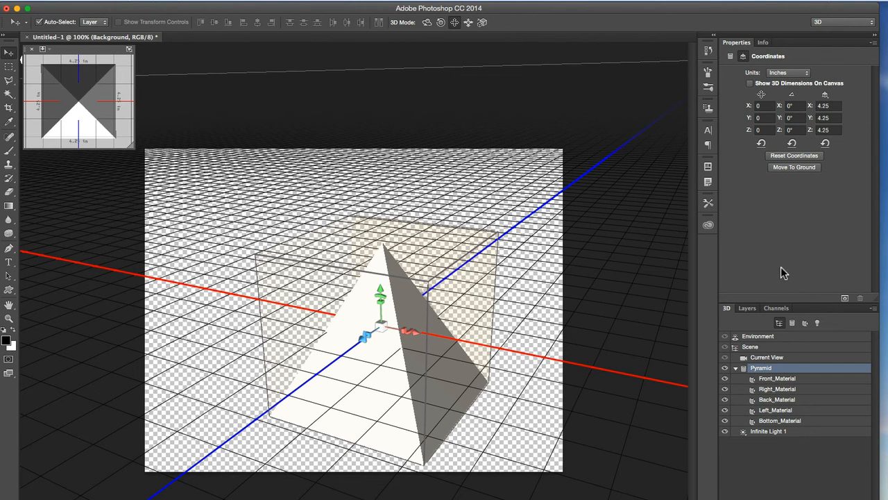
# - Show the Layers panel to reselect the pyramid's 3D layer
pyautogui.click(747, 308)
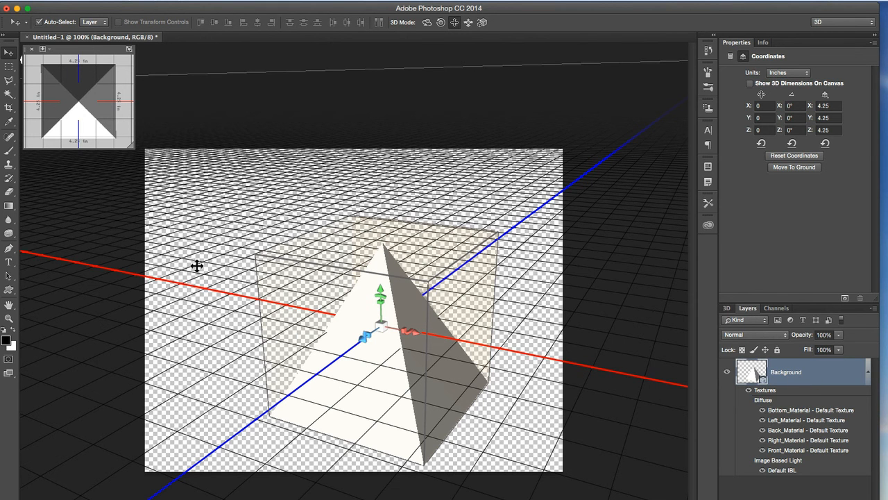
pyautogui.moveTo(332, 196)
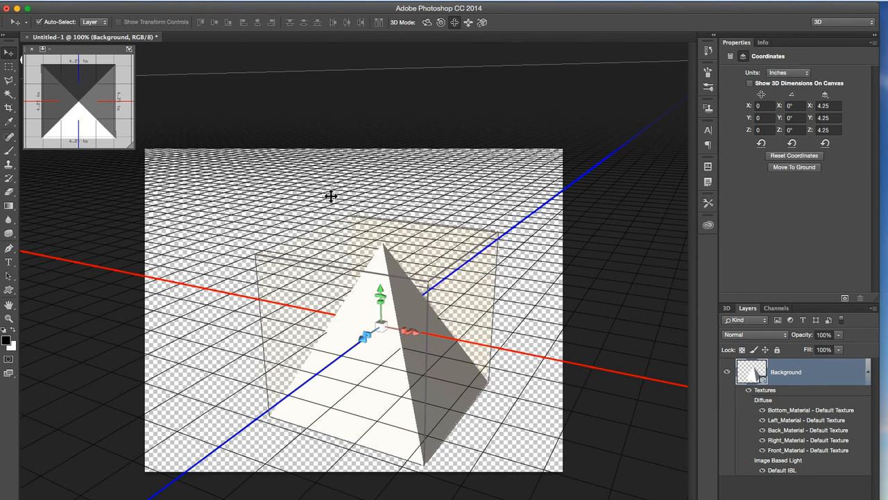
pyautogui.moveTo(512, 244)
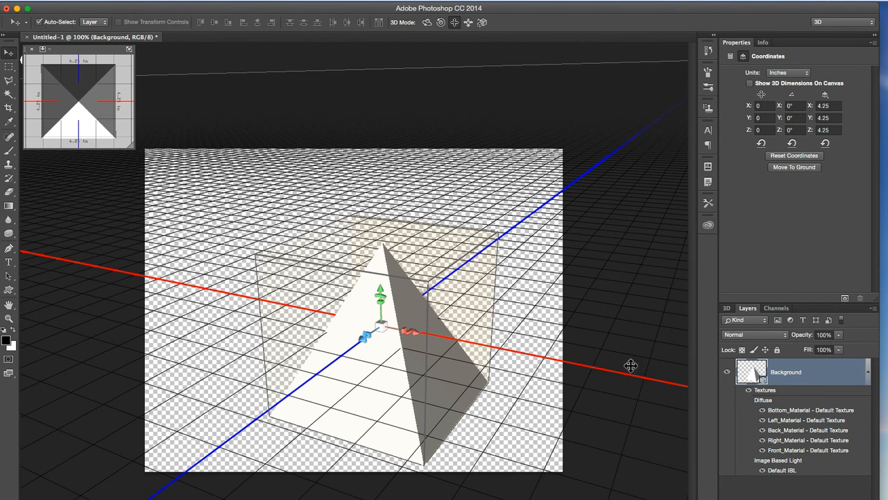
pyautogui.moveTo(802, 376)
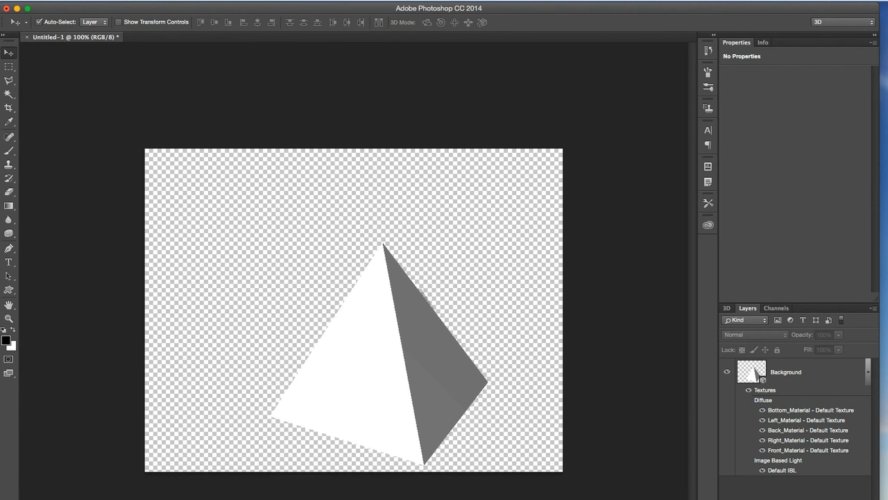
pyautogui.moveTo(785, 375)
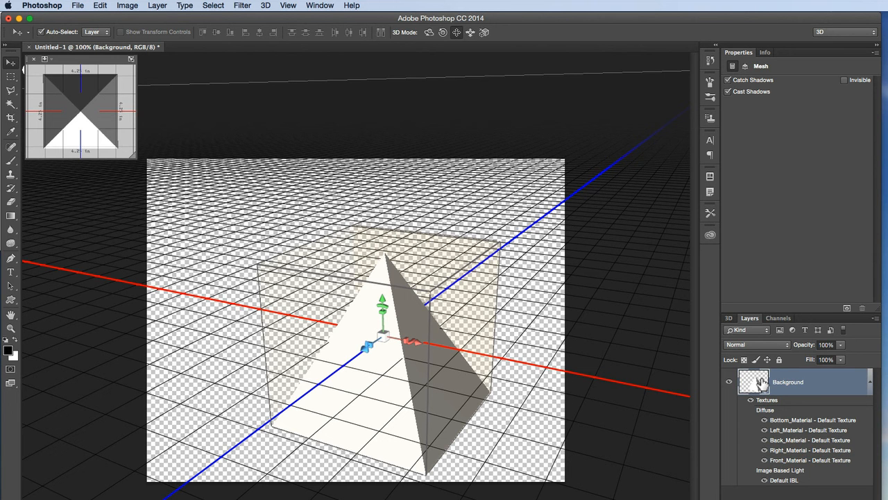
pyautogui.moveTo(508, 255)
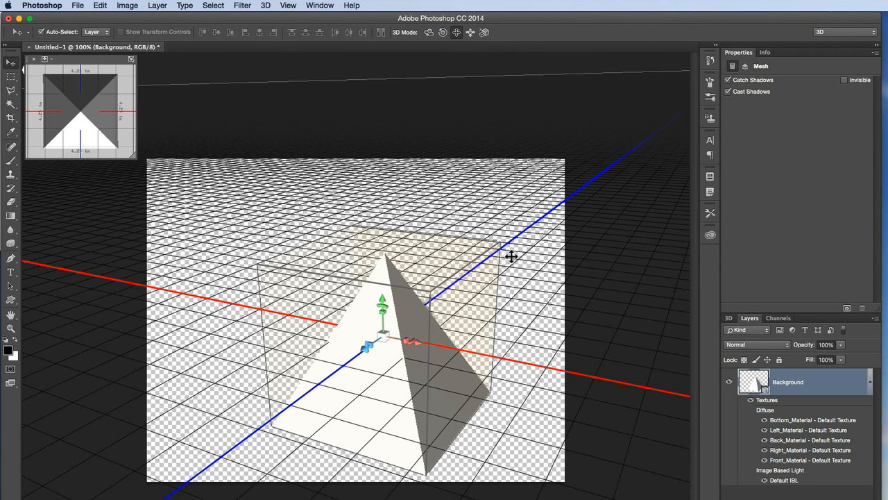
# - Browse Filter > 3D toward the New Mesh from Layer preset shapes
pyautogui.click(242, 6)
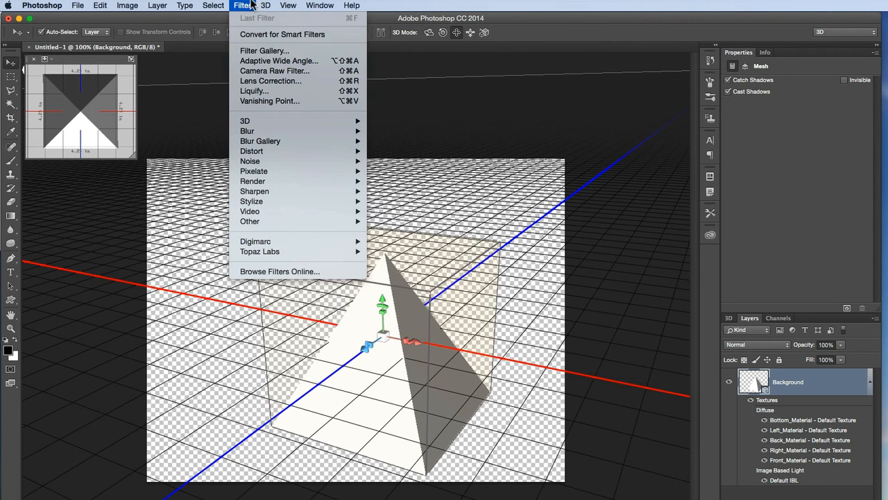
pyautogui.click(253, 5)
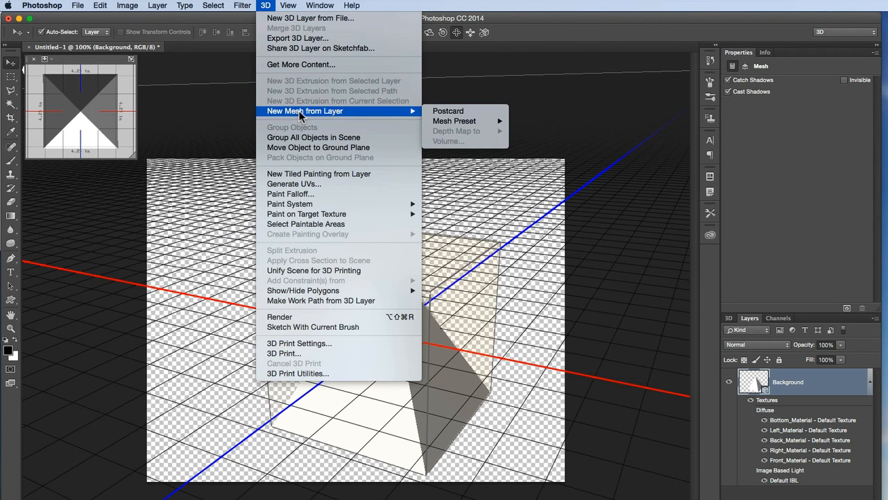
pyautogui.moveTo(454, 121)
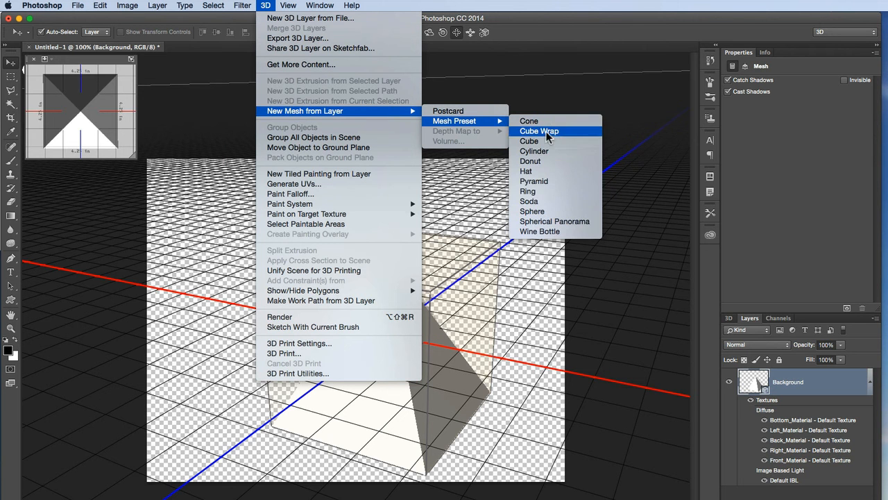